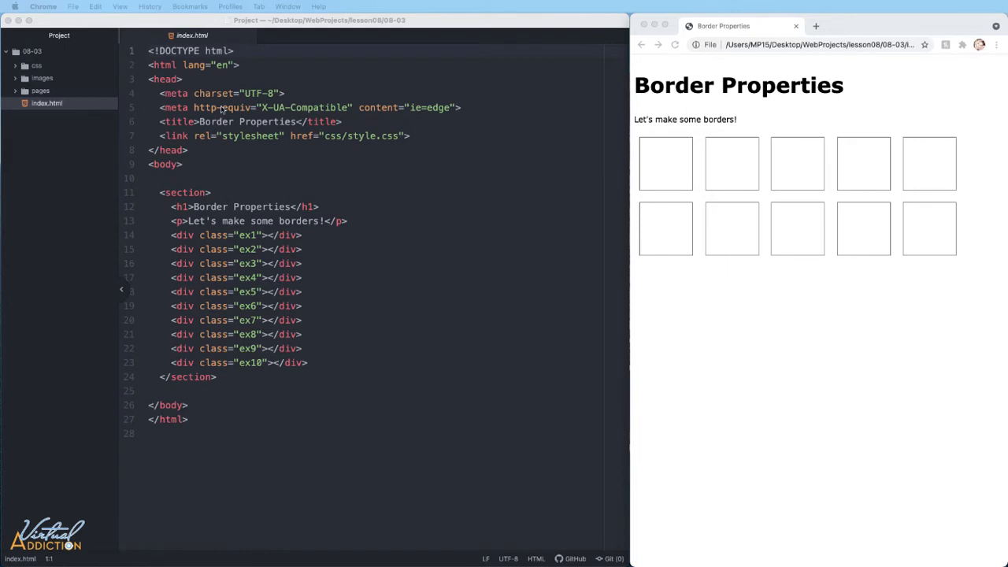
pyautogui.moveTo(178, 241)
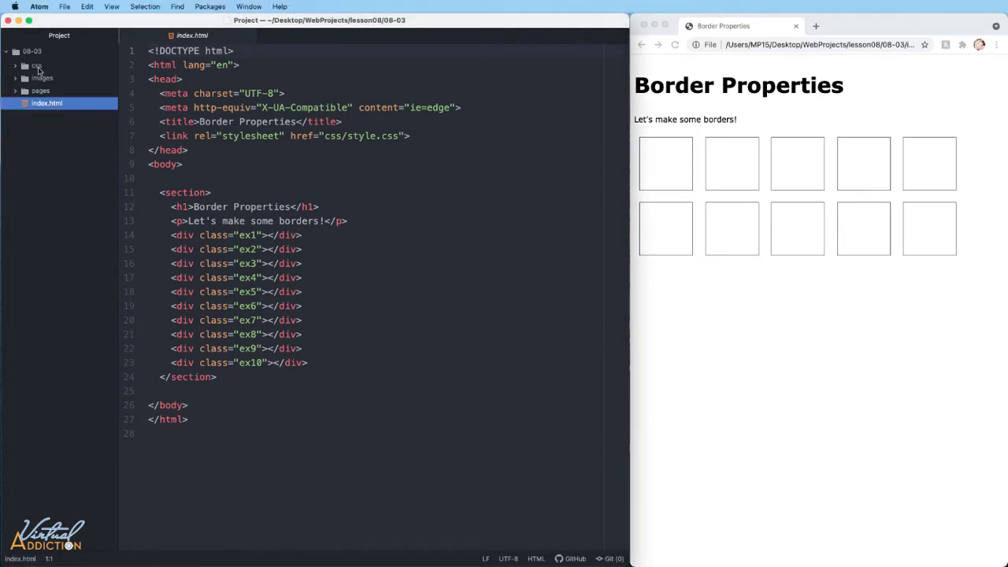
# Open style.css from the css folder to edit the div border rule.
pyautogui.click(37, 66)
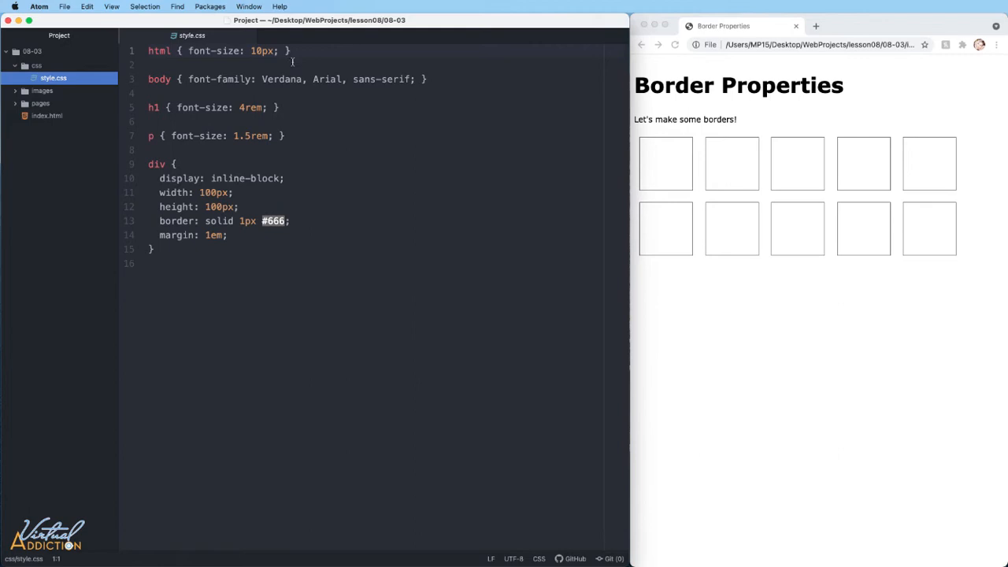
pyautogui.moveTo(296, 173)
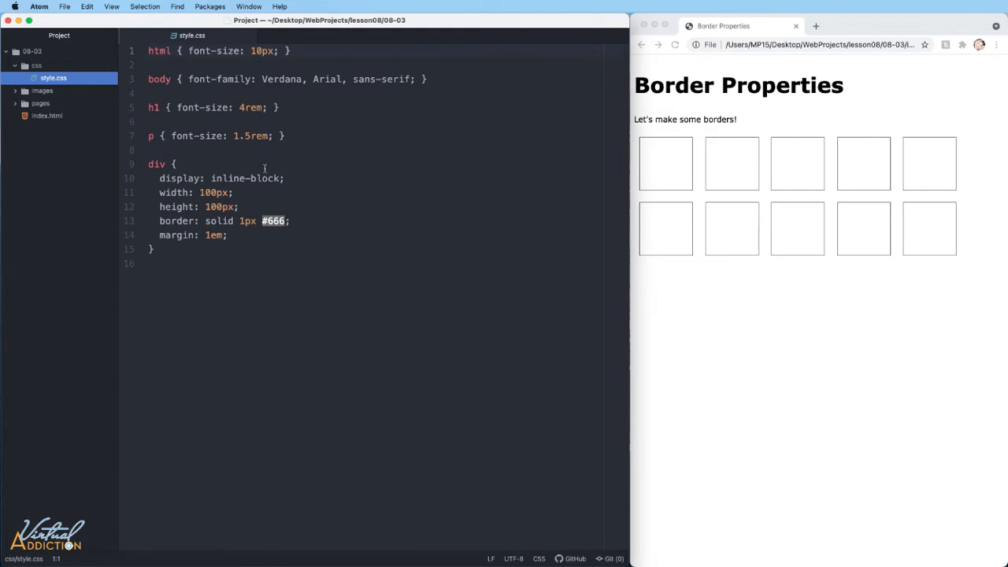
pyautogui.moveTo(290, 189)
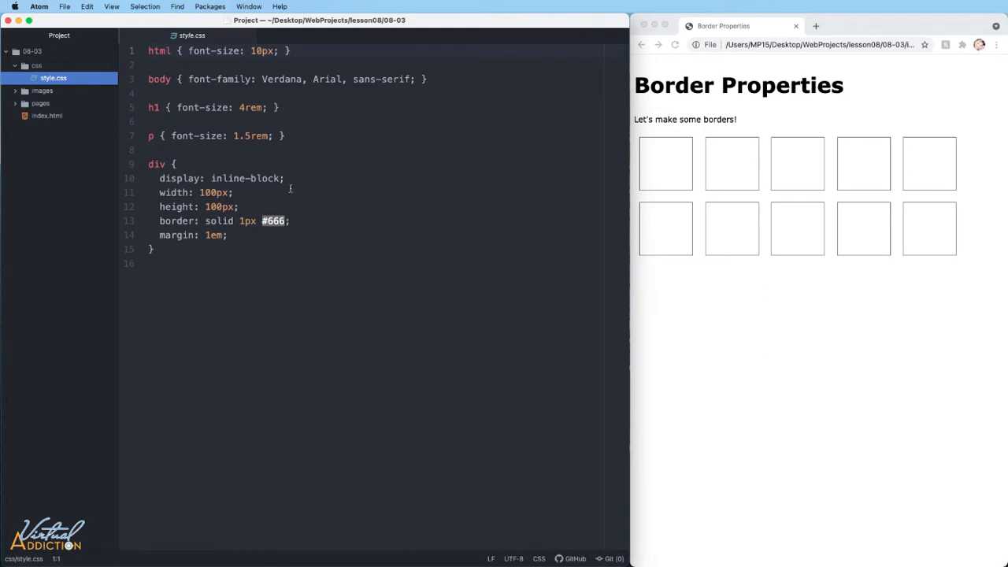
pyautogui.moveTo(876, 181)
pyautogui.write('0')
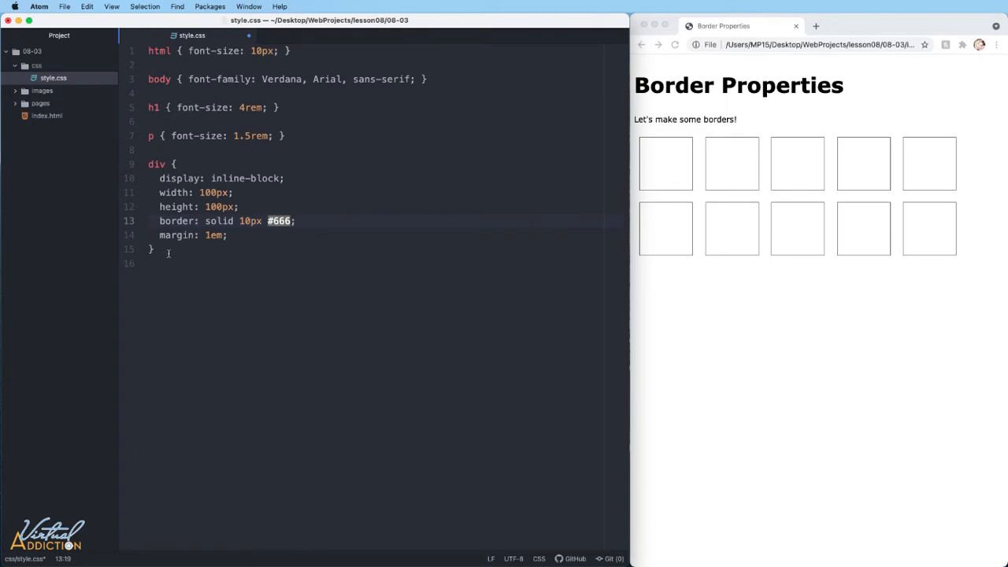
# Add .ex1–.ex7 rules with border-styles dashed, dotted, double, inset, outset, groove and ridge.
pyautogui.press('enter')
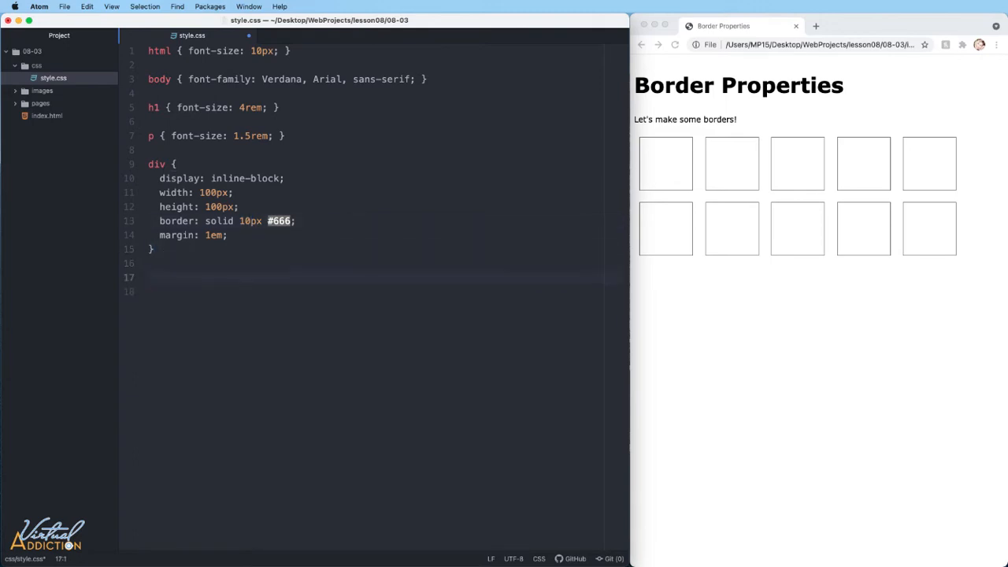
pyautogui.write('.ex1 {')
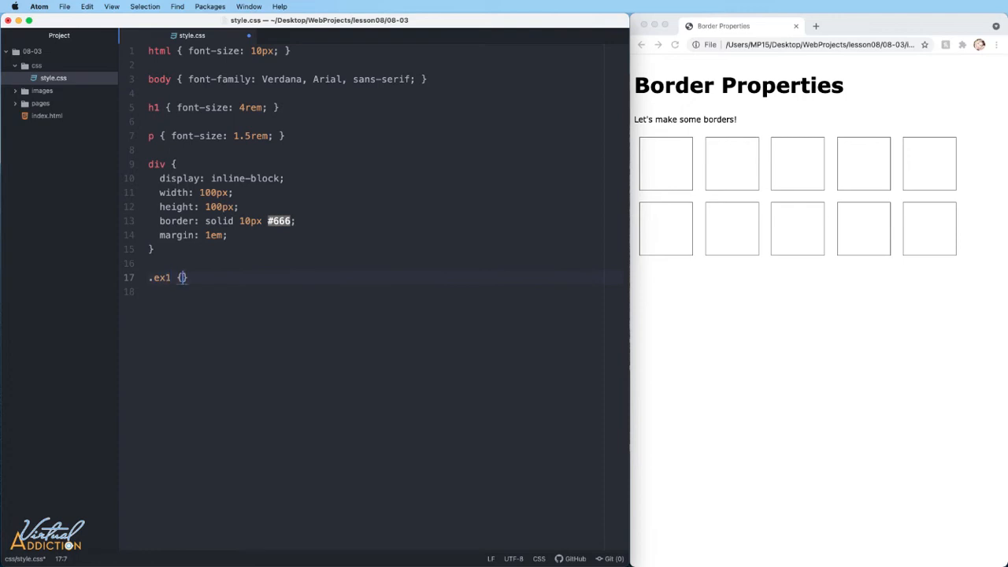
pyautogui.write('border-style')
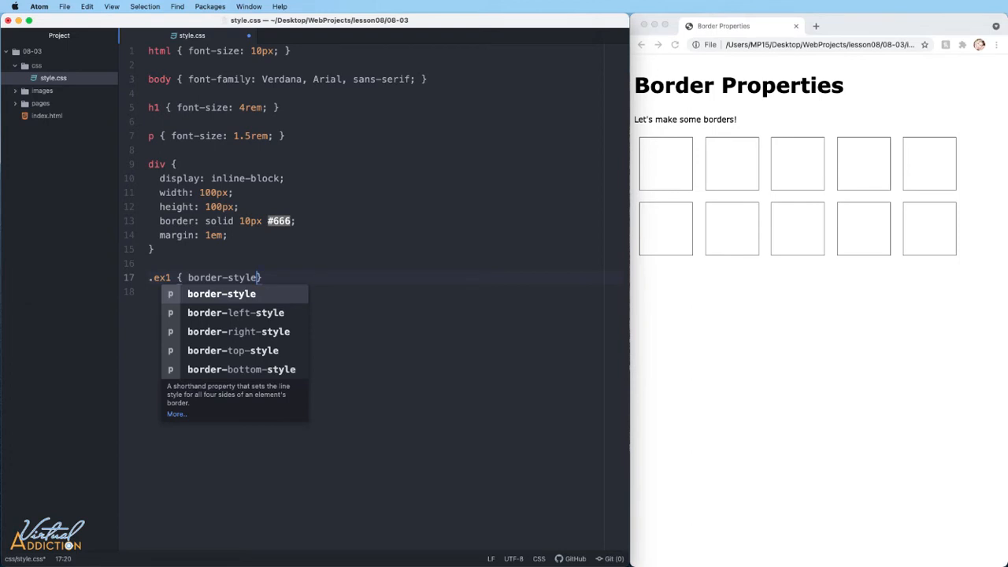
pyautogui.write(':')
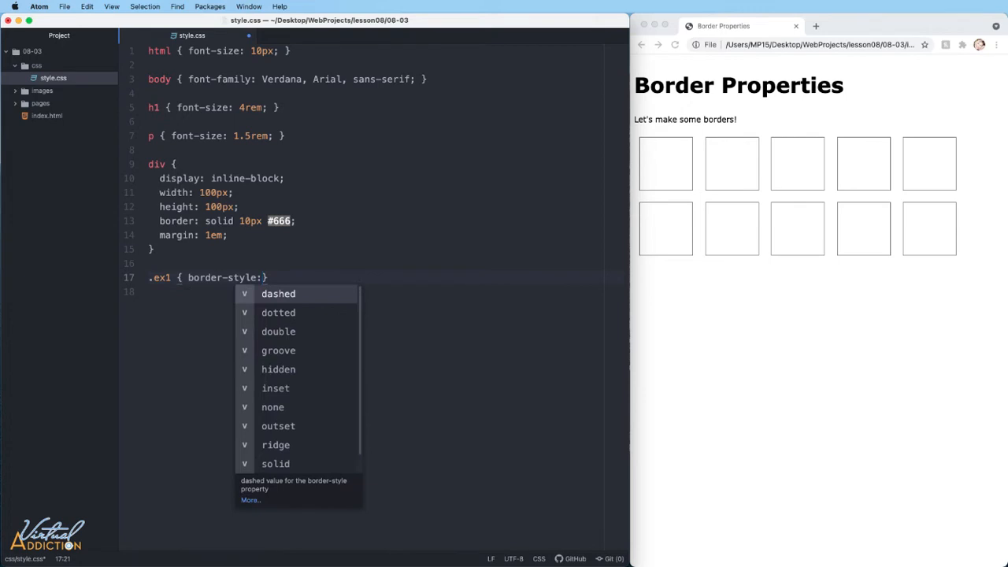
pyautogui.write('dashed;')
pyautogui.write('.ex6')
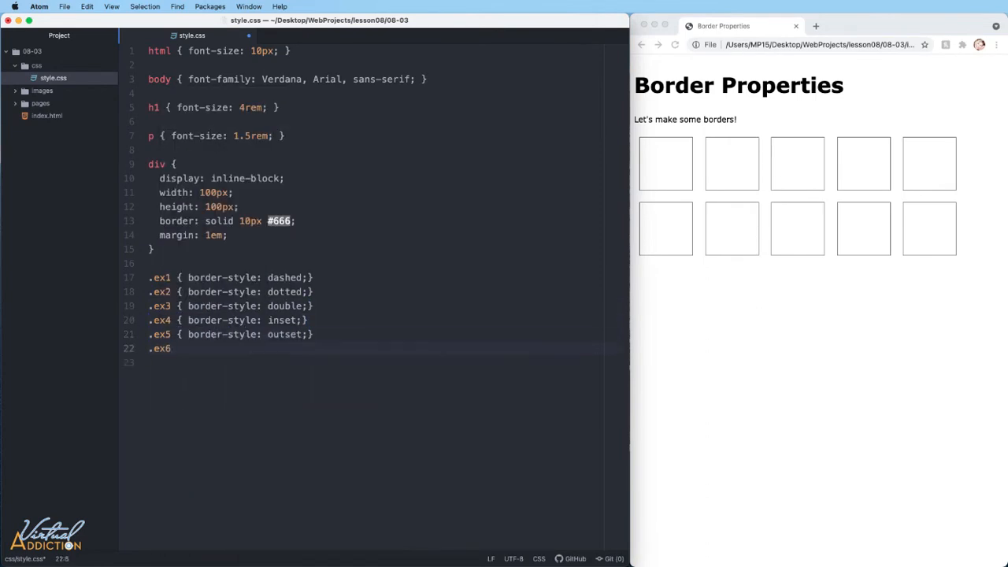
pyautogui.write('.ex7 { border-style: ridge;')
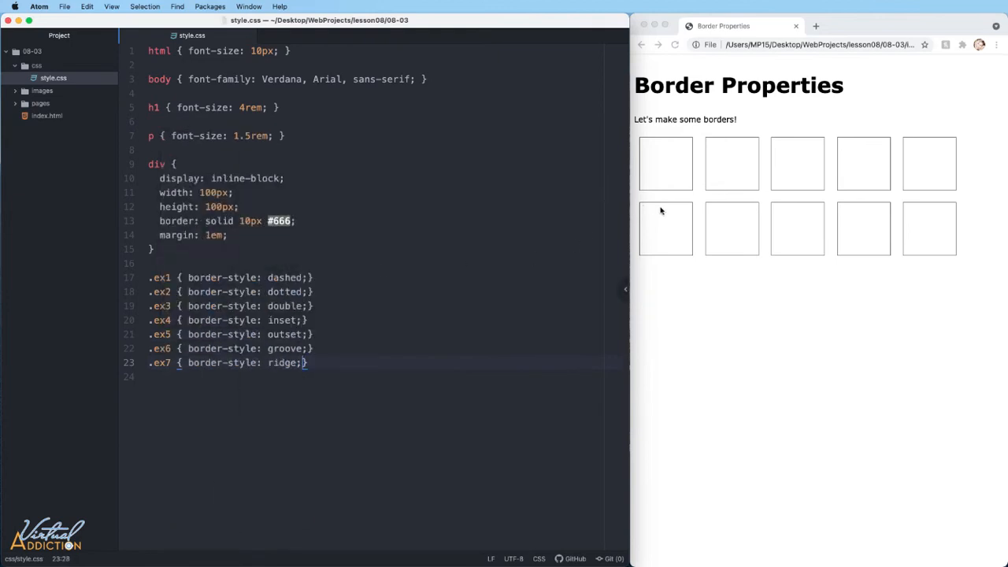
# Reload the Border Properties page to show the seven new border styles.
pyautogui.click(675, 44)
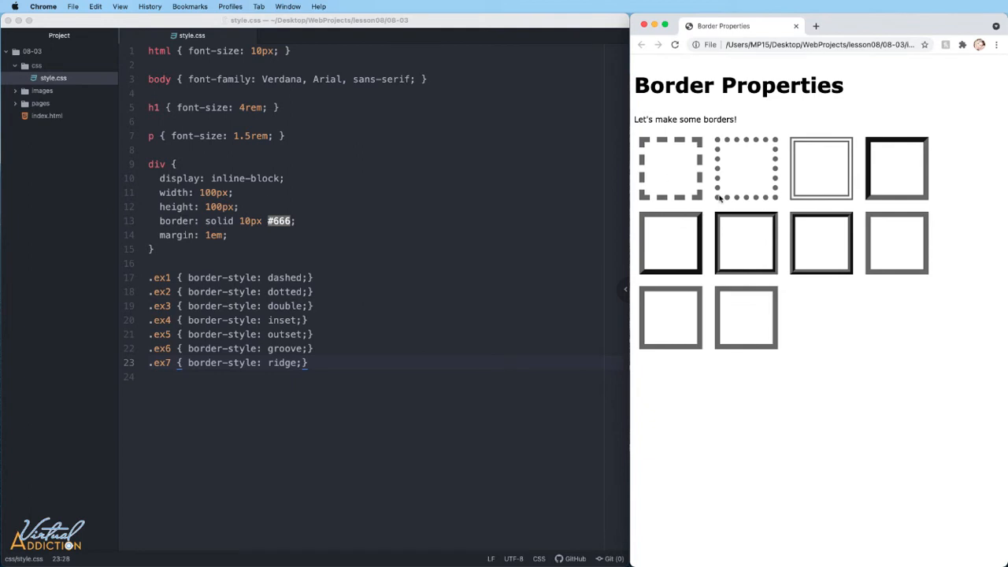
pyautogui.moveTo(807, 362)
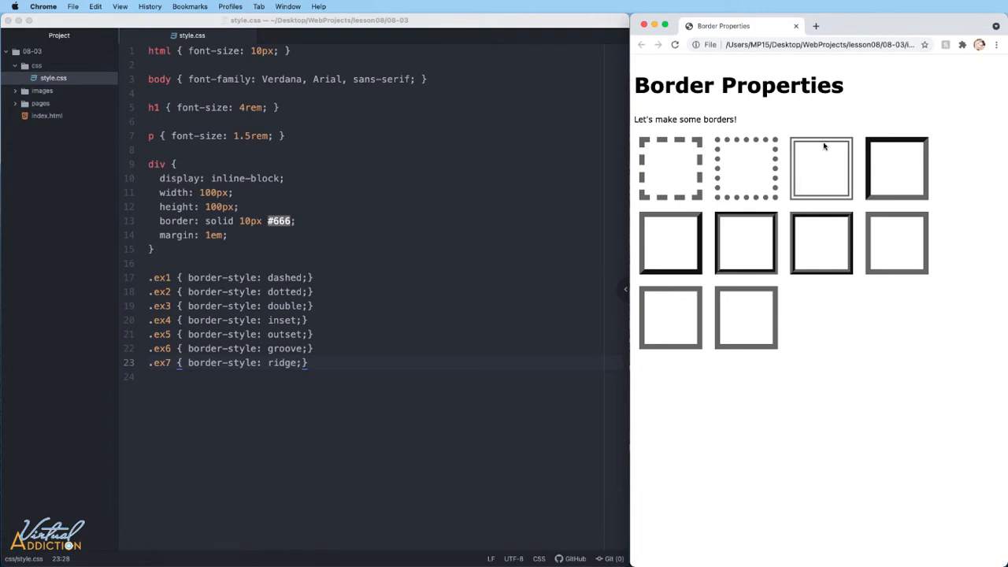
pyautogui.moveTo(832, 200)
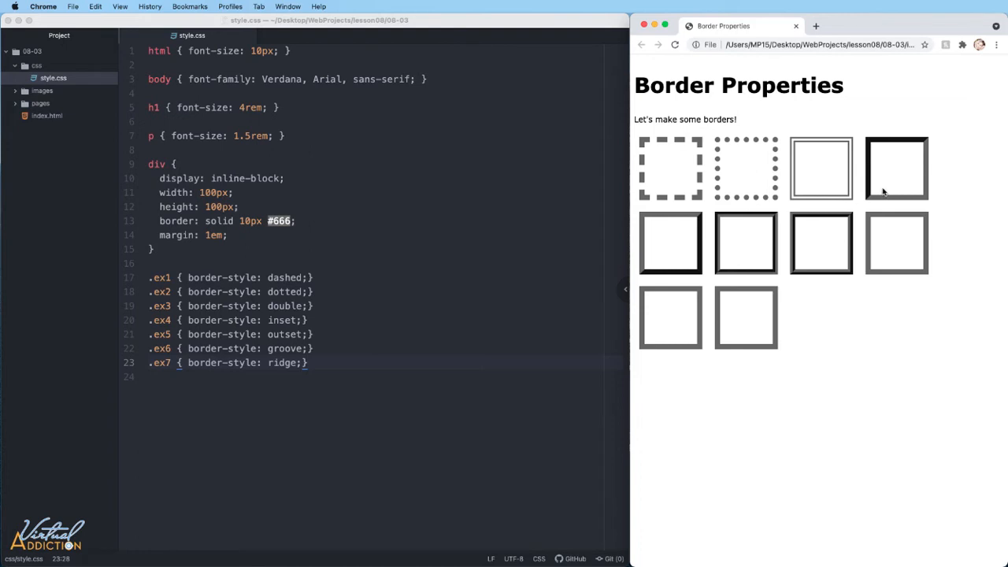
pyautogui.moveTo(756, 255)
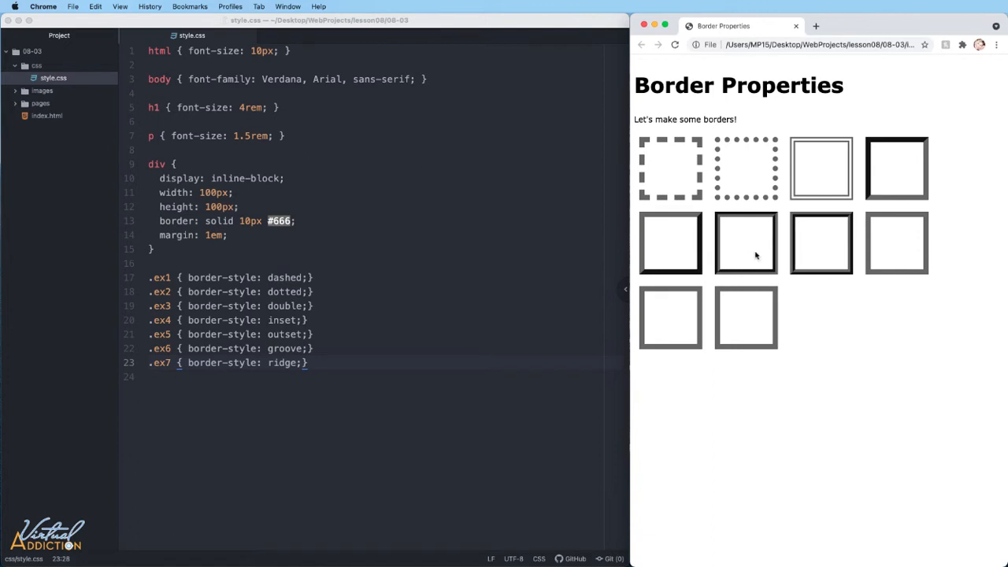
pyautogui.moveTo(719, 241)
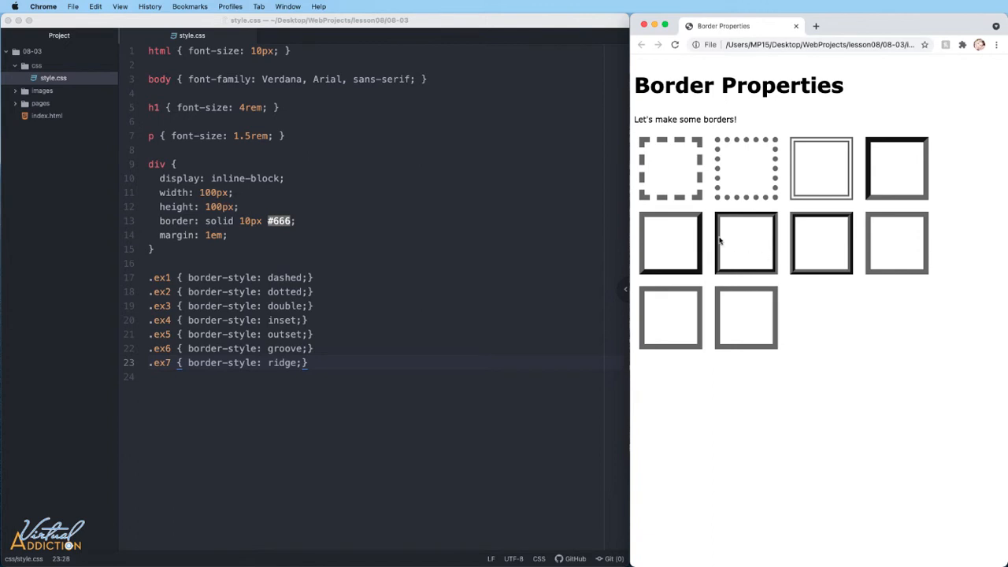
pyautogui.moveTo(857, 300)
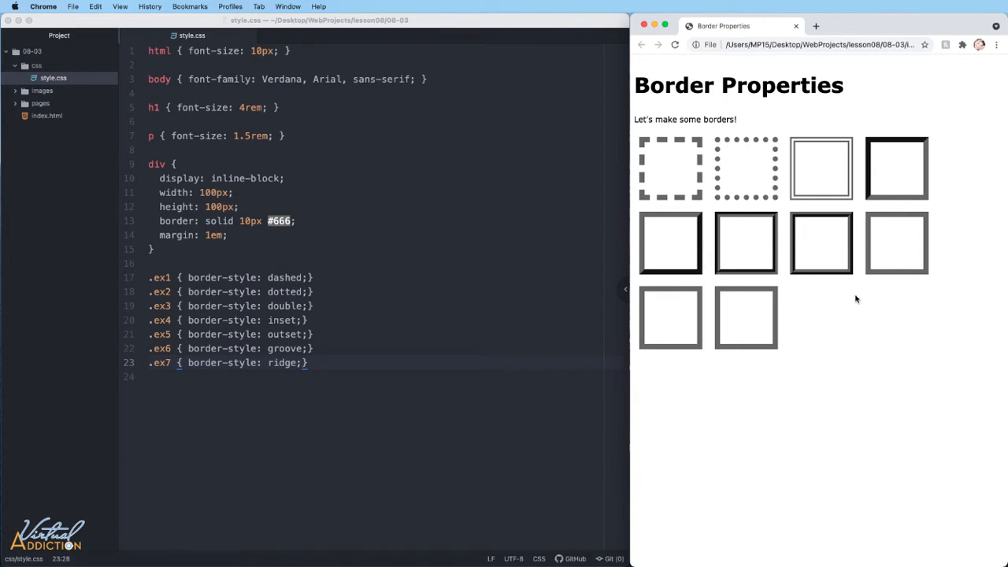
# Give .ex4–.ex7 border-colors #5933e9, rgb(9,177,228), rgba(249,178,1,0.75) and hsl(172,96%,31%).
pyautogui.write('border-color: #5933e9;')
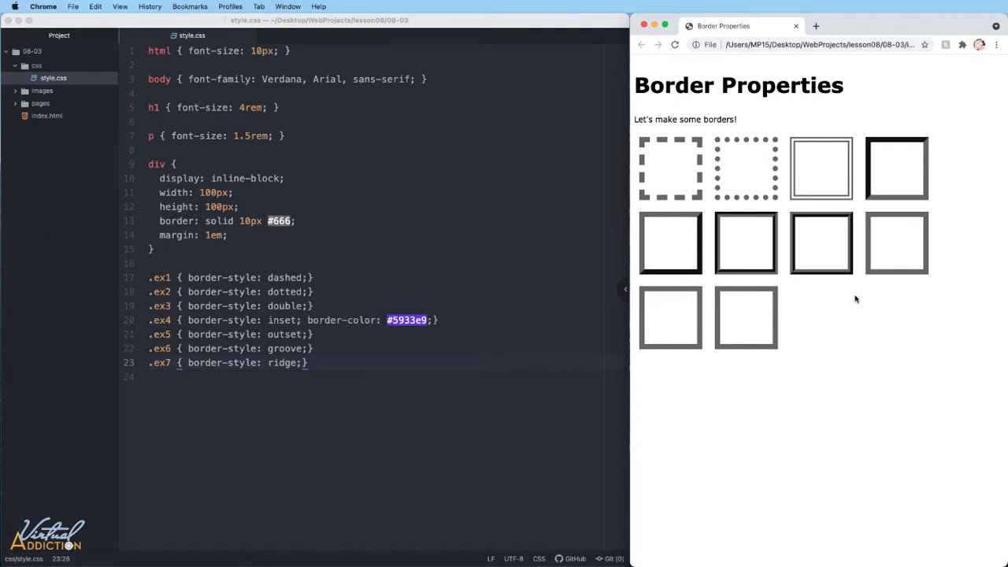
pyautogui.write('border-color: rgb(9, 177, 228);')
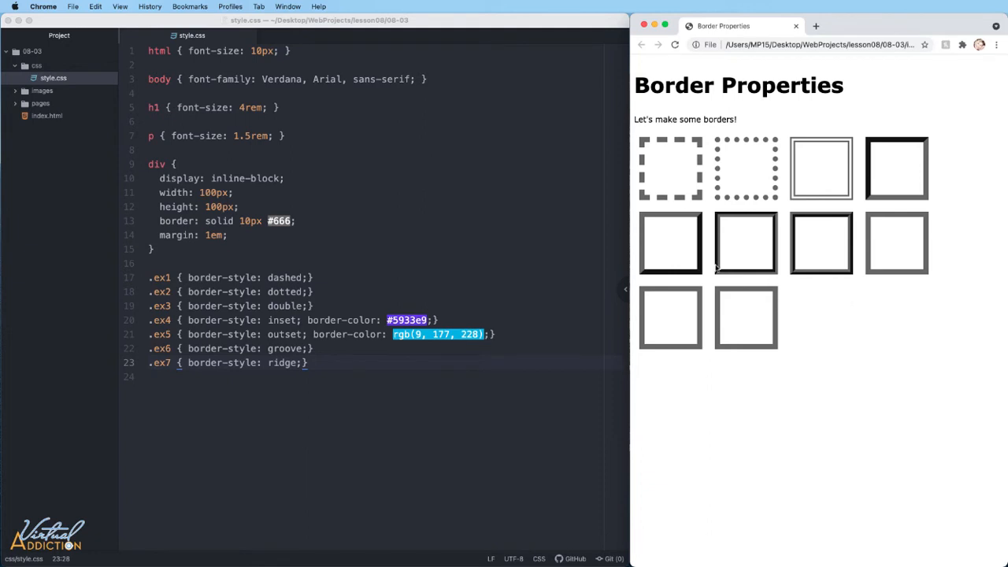
pyautogui.write('border-color: rgba(249, 178, 1, 0.75);')
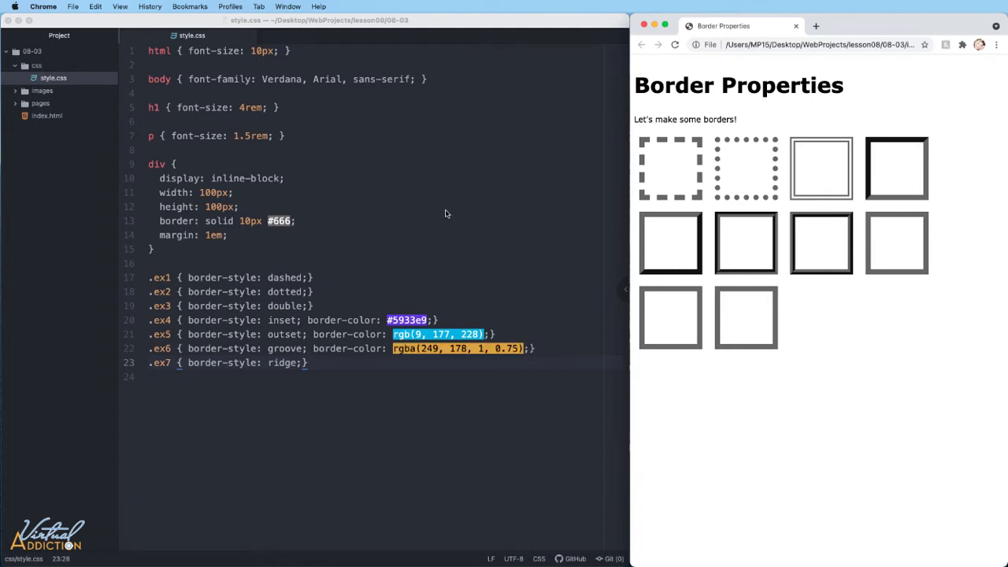
pyautogui.write('border-color: hsl(172, 96%, 31%);')
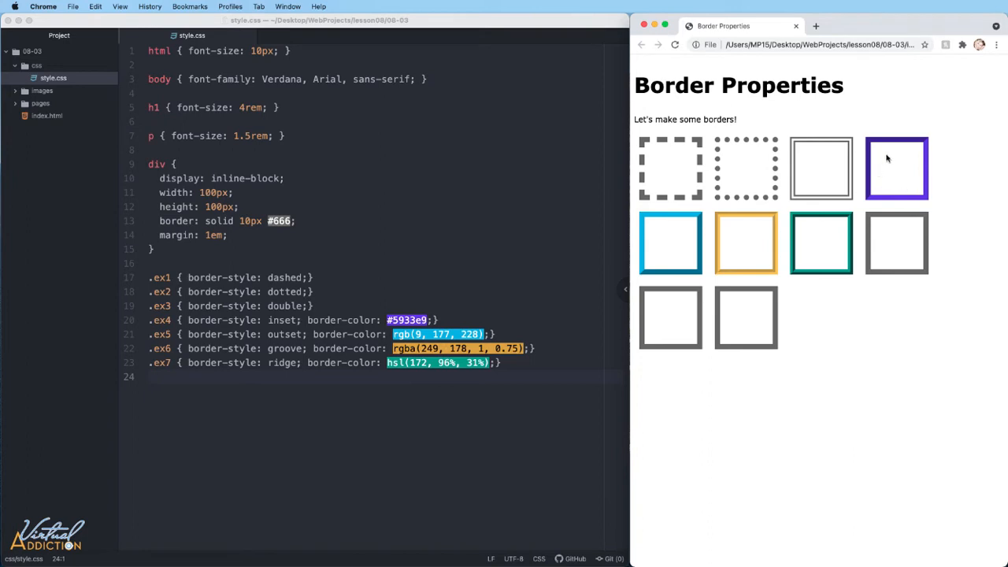
pyautogui.moveTo(811, 236)
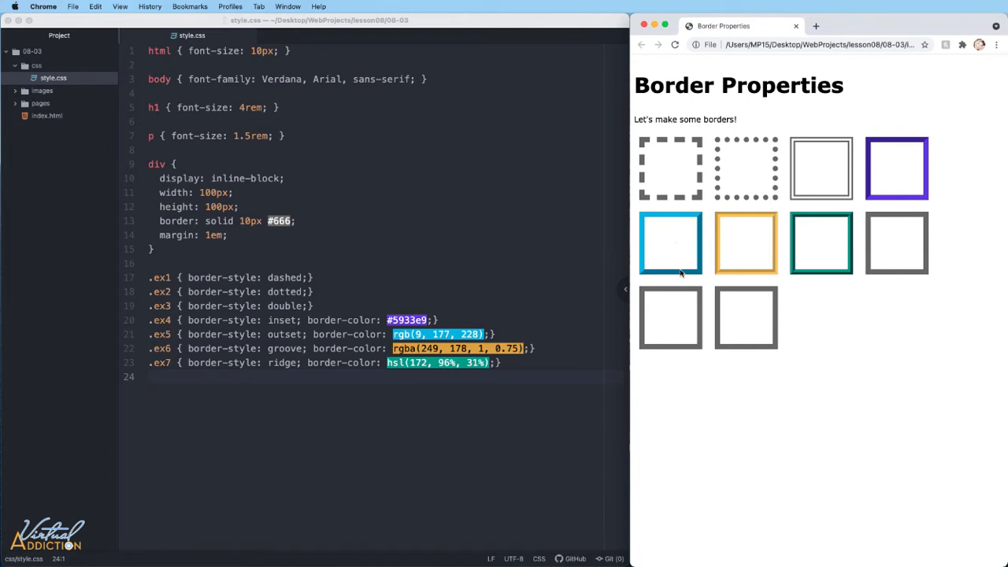
pyautogui.moveTo(354, 353)
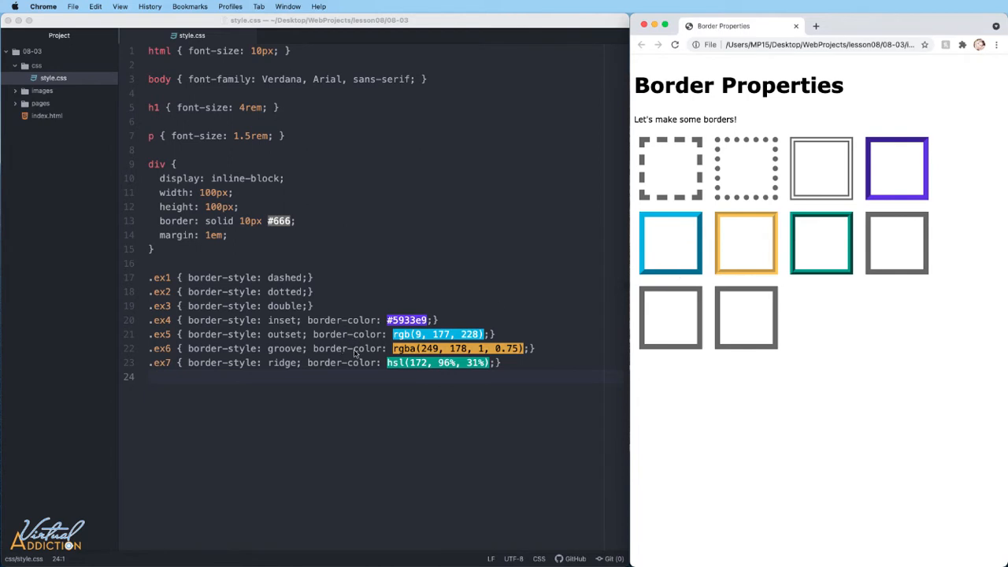
pyautogui.moveTo(643, 275)
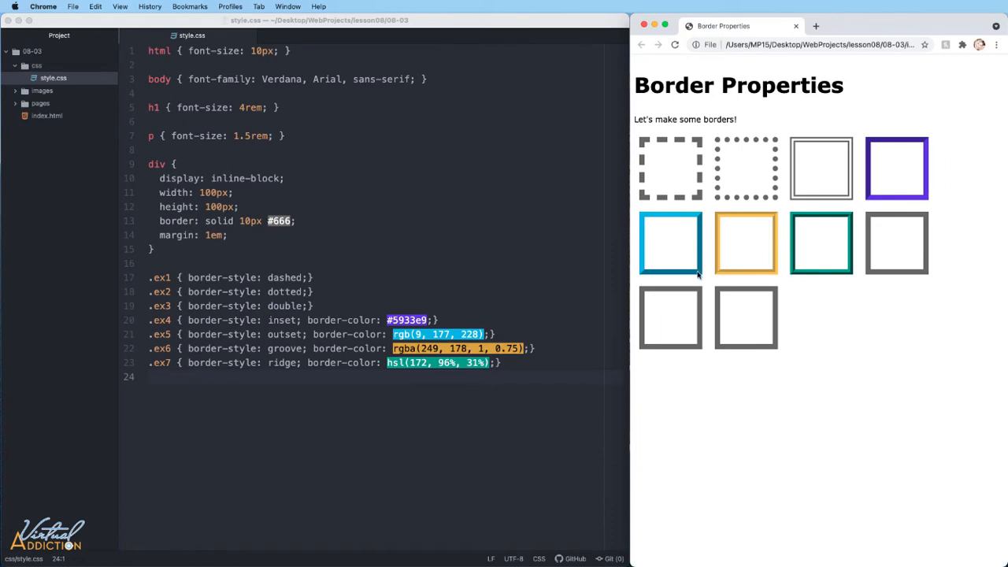
pyautogui.moveTo(806, 244)
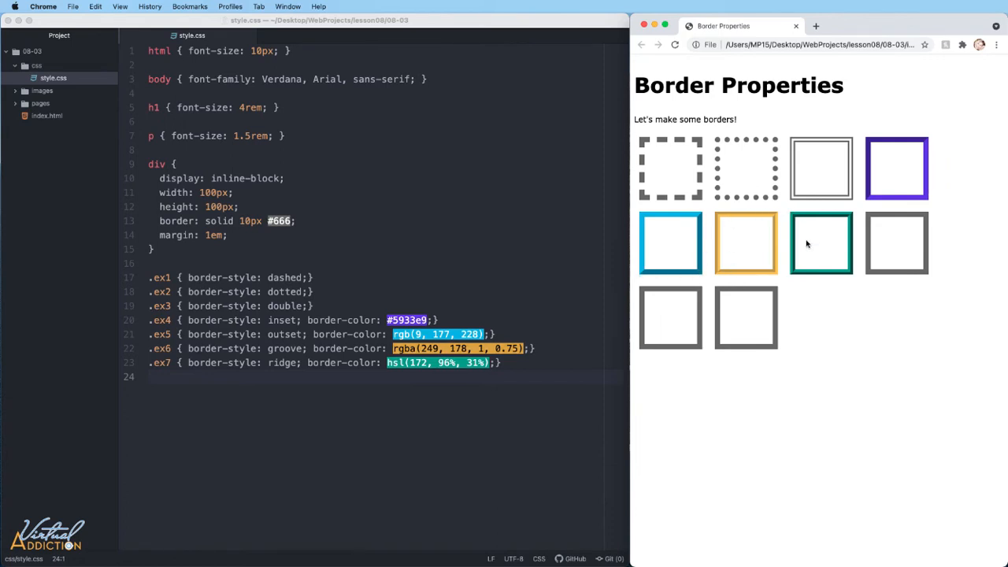
pyautogui.moveTo(703, 281)
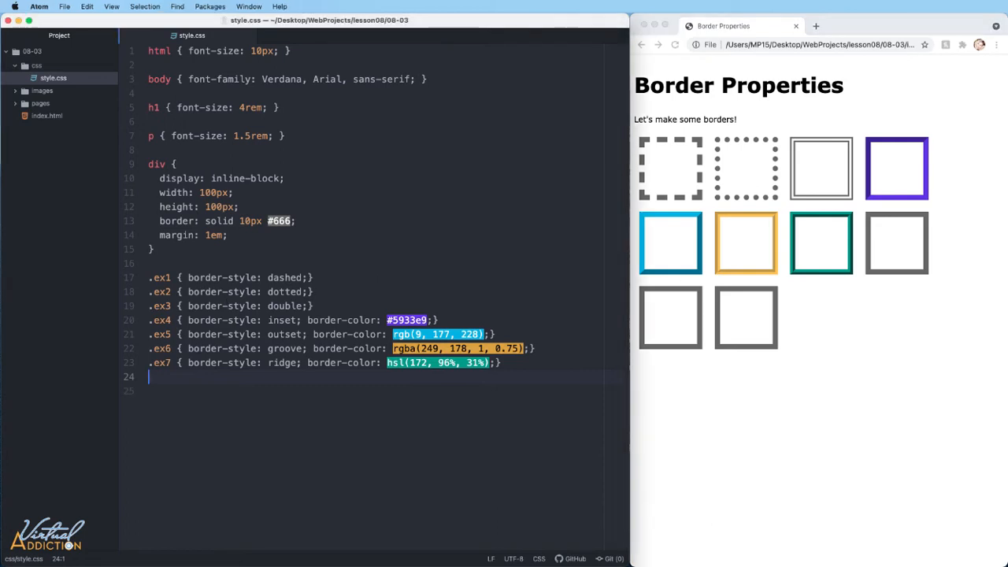
# Add an .ex8 rule with border-style double double solid dashed and save.
pyautogui.write('.e')
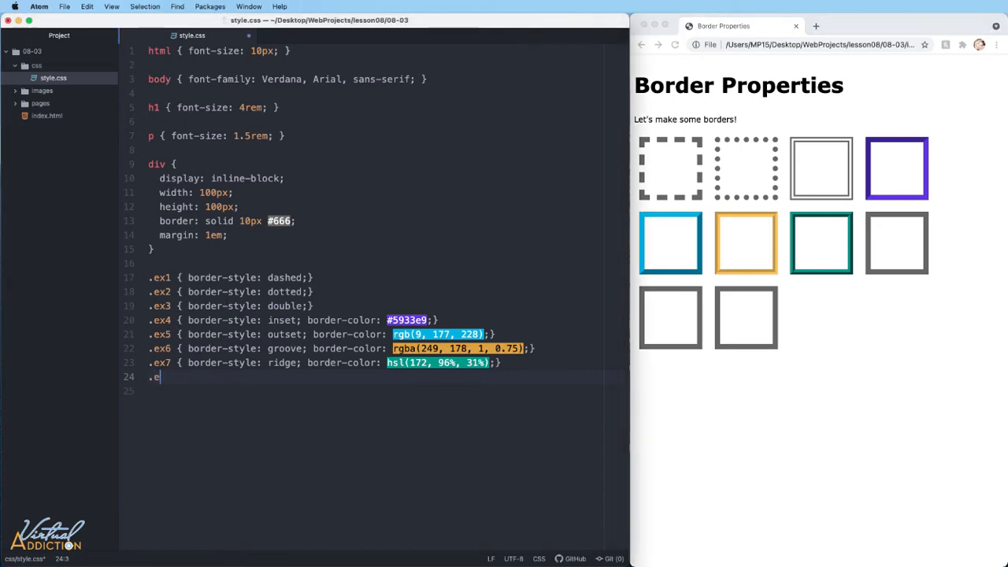
pyautogui.write('x8 {}')
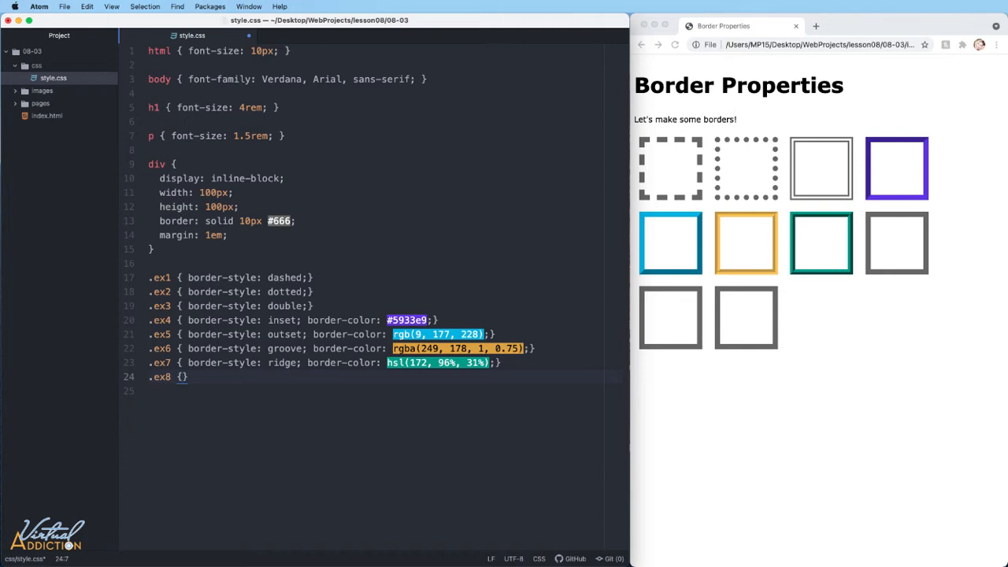
pyautogui.write('border-style:')
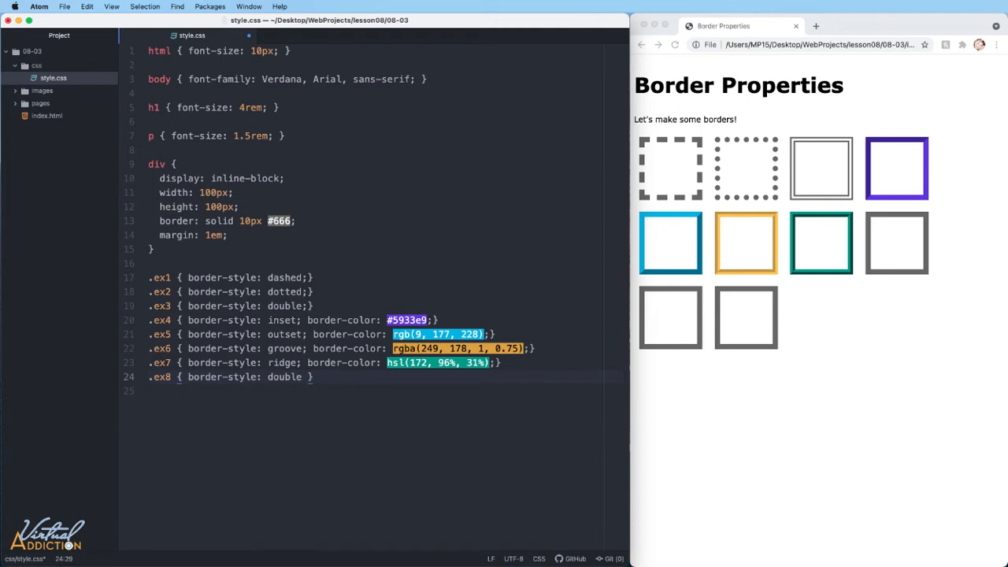
pyautogui.write('double')
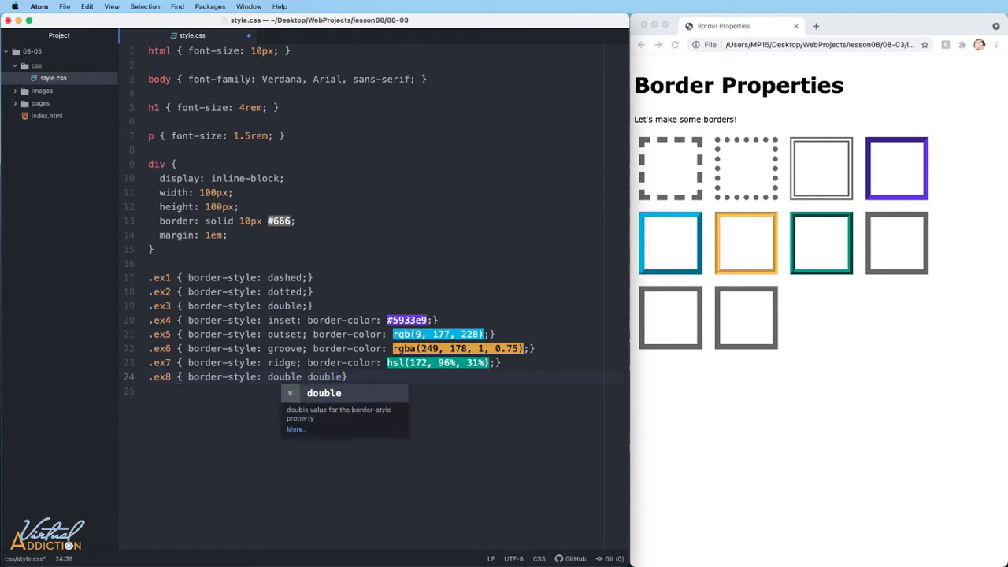
pyautogui.write('solid')
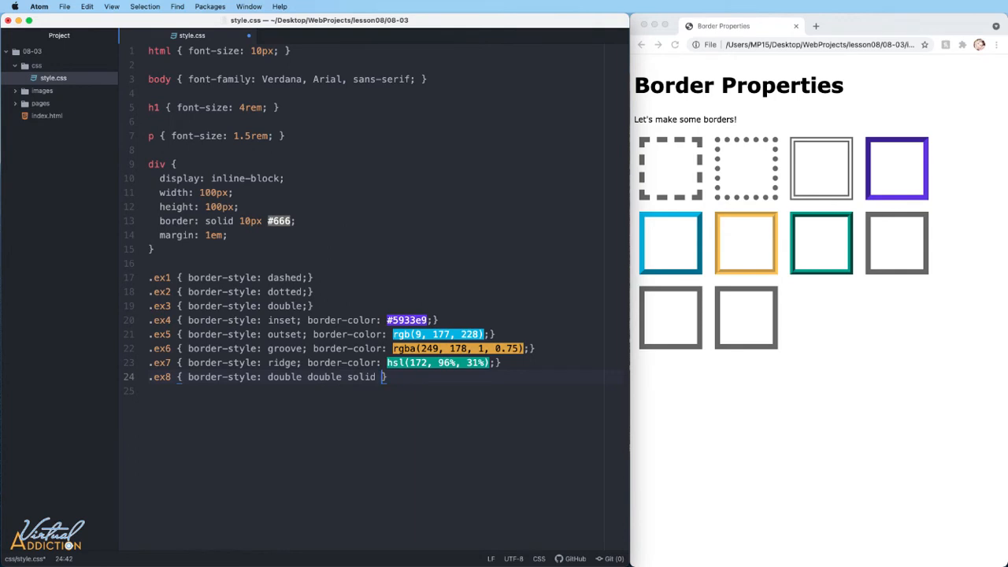
pyautogui.write('dashed')
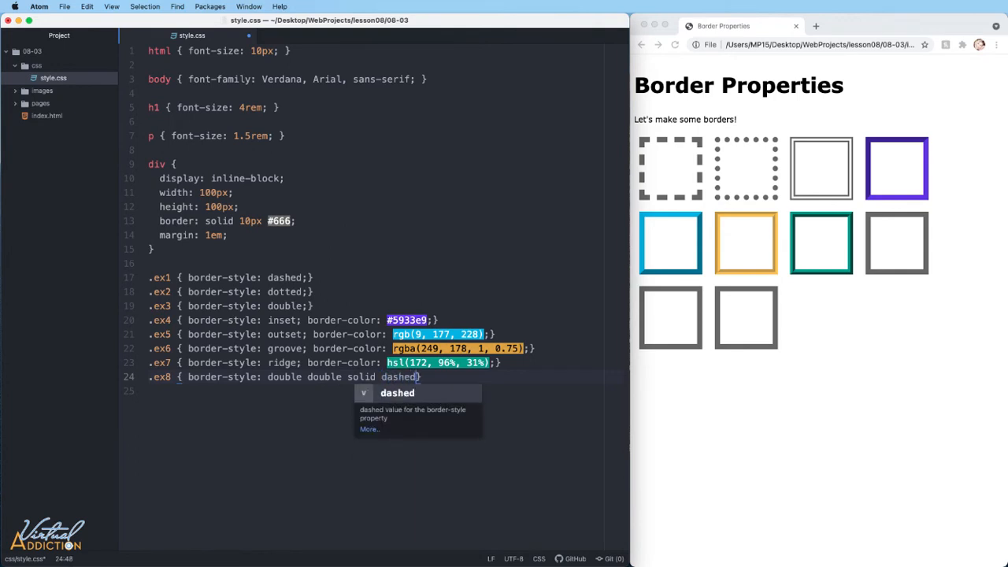
pyautogui.press('enter')
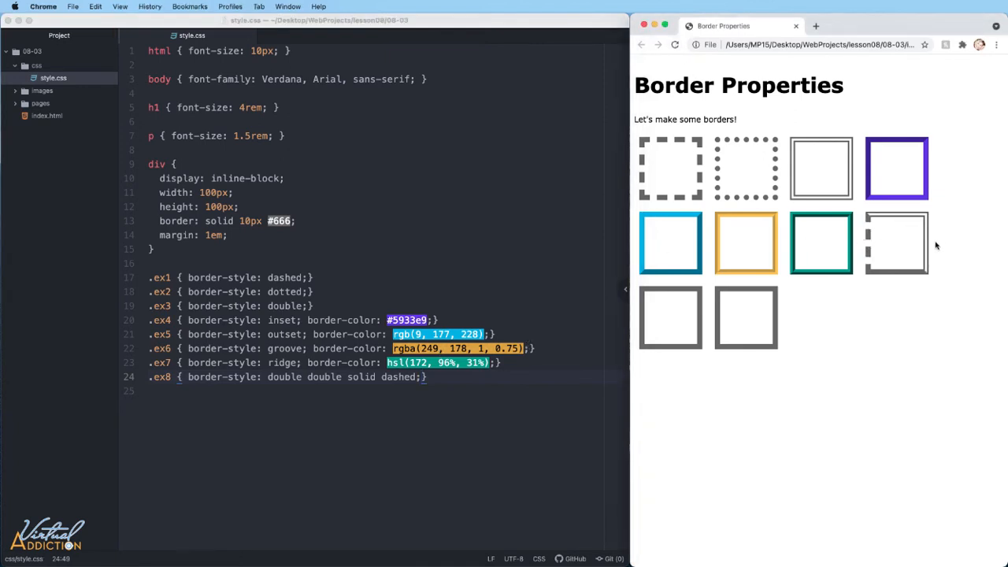
pyautogui.moveTo(932, 221)
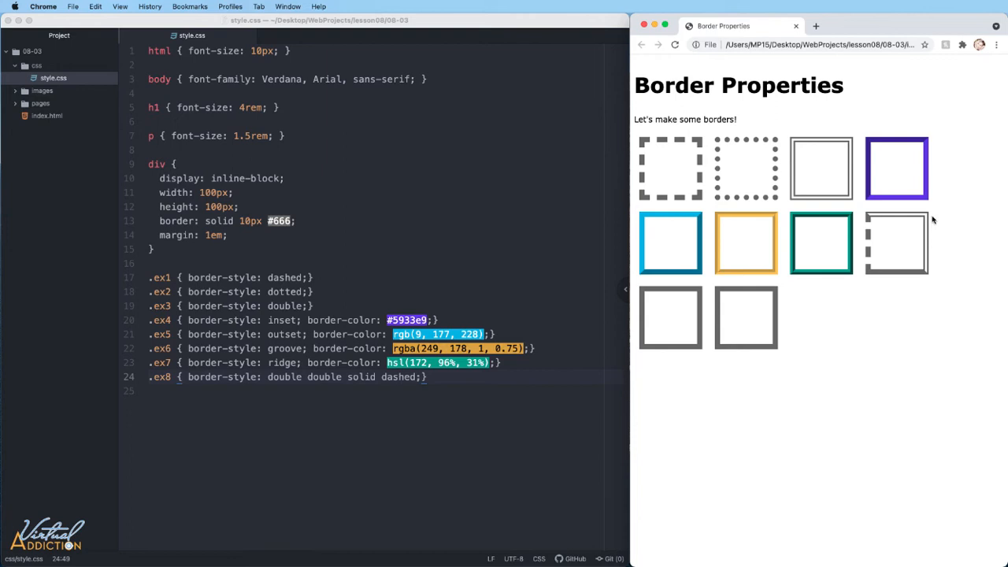
pyautogui.moveTo(870, 268)
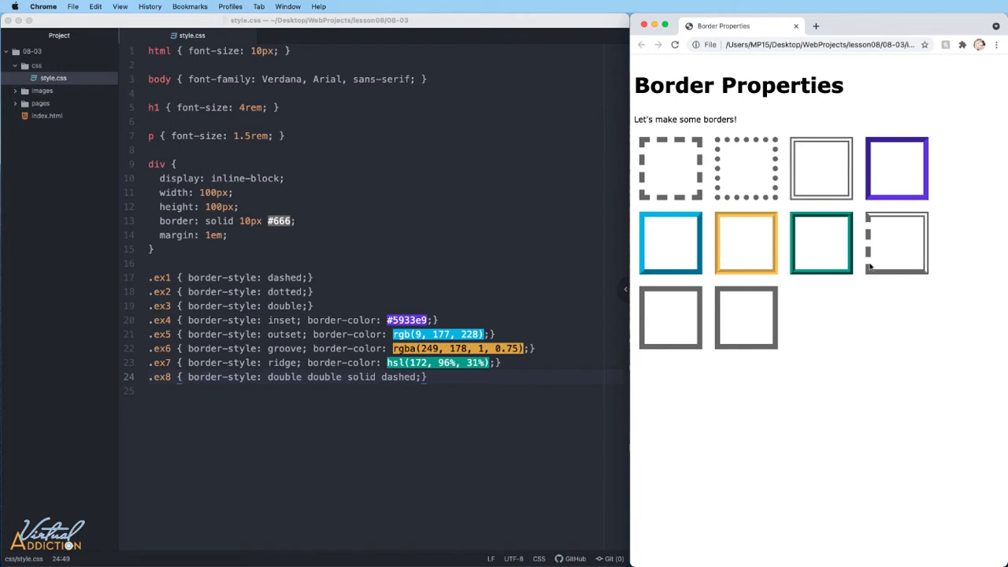
pyautogui.moveTo(907, 301)
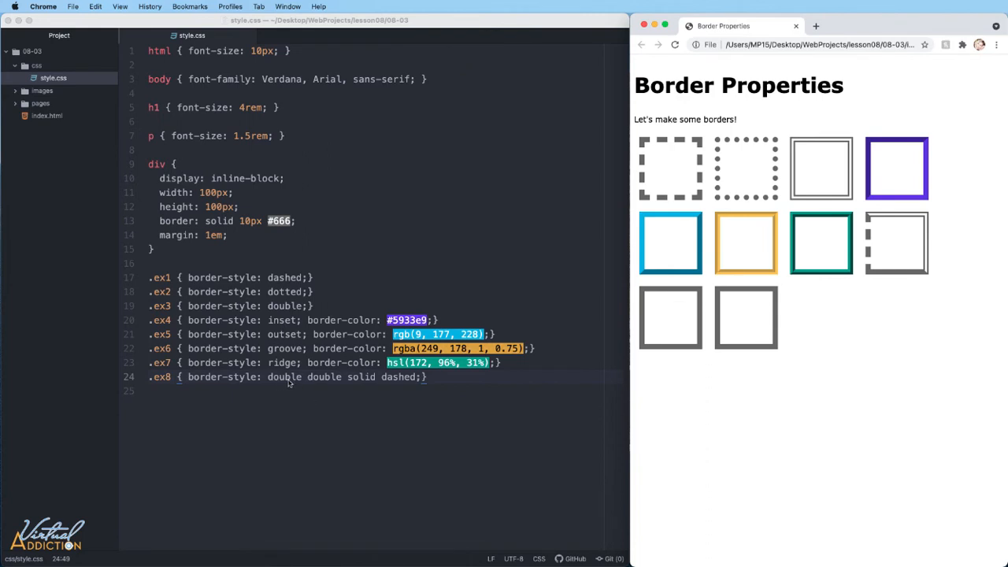
pyautogui.moveTo(321, 400)
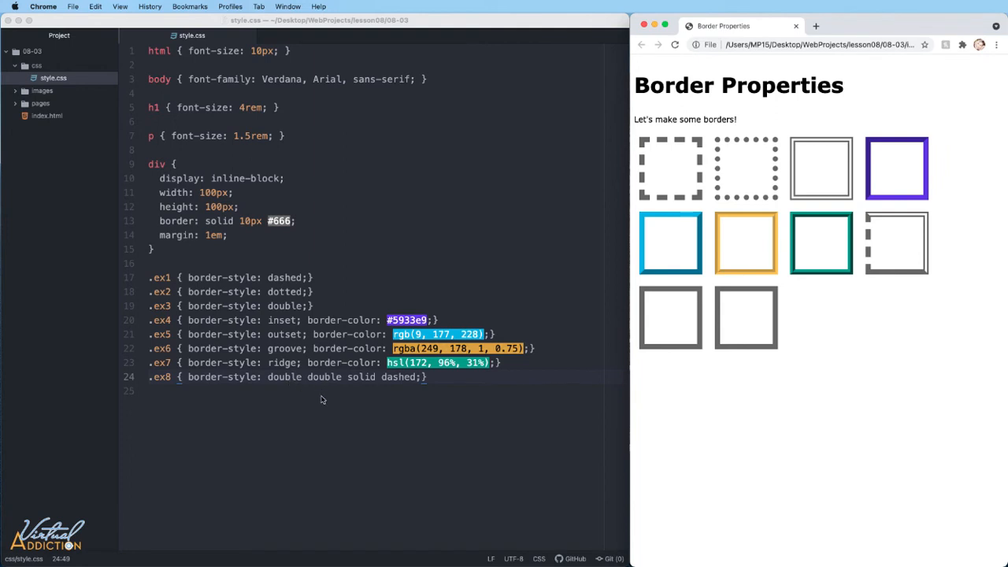
pyautogui.moveTo(277, 406)
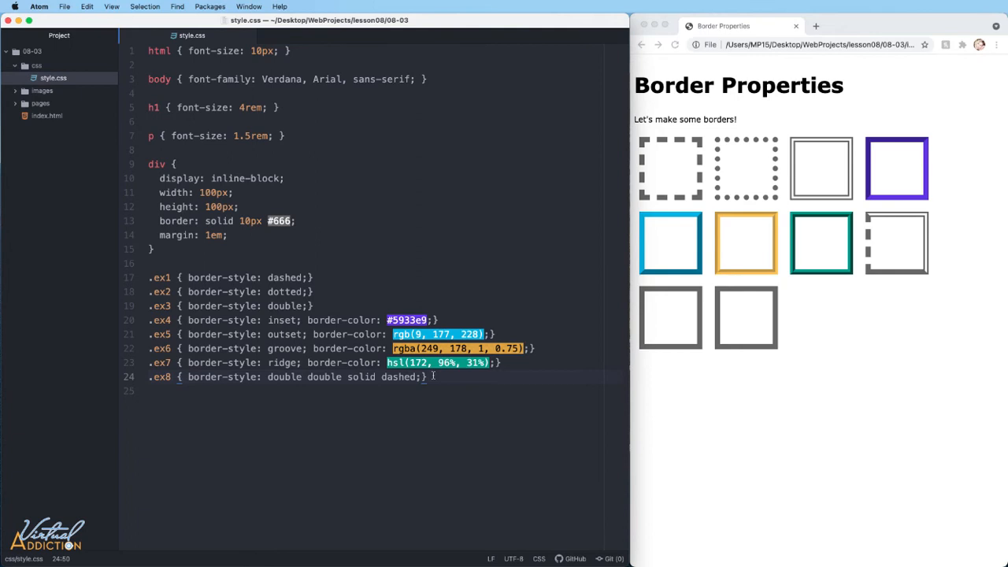
# Add an .ex9 rule with border-width 10px 8px 4px 2px.
pyautogui.write('.ex')
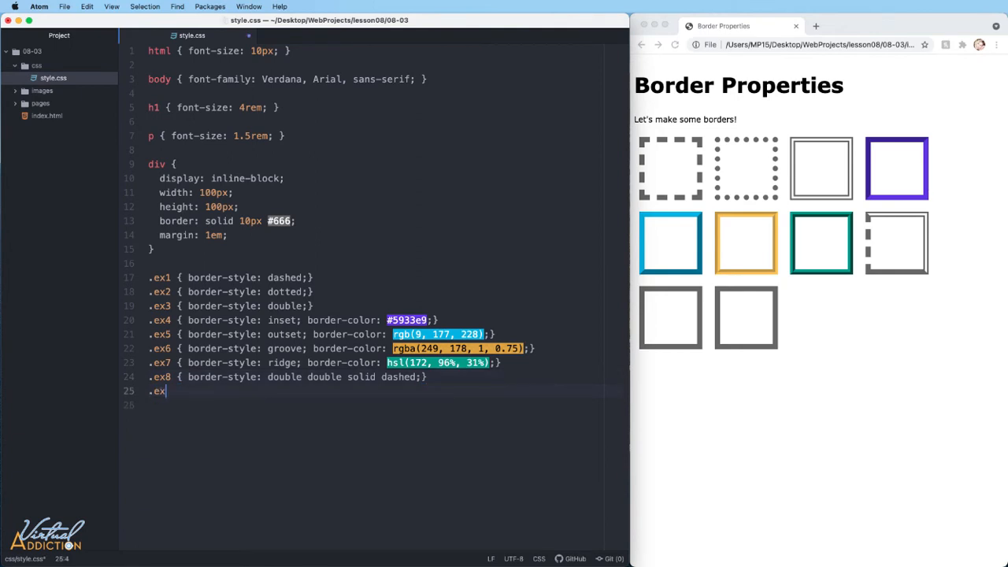
pyautogui.write('9')
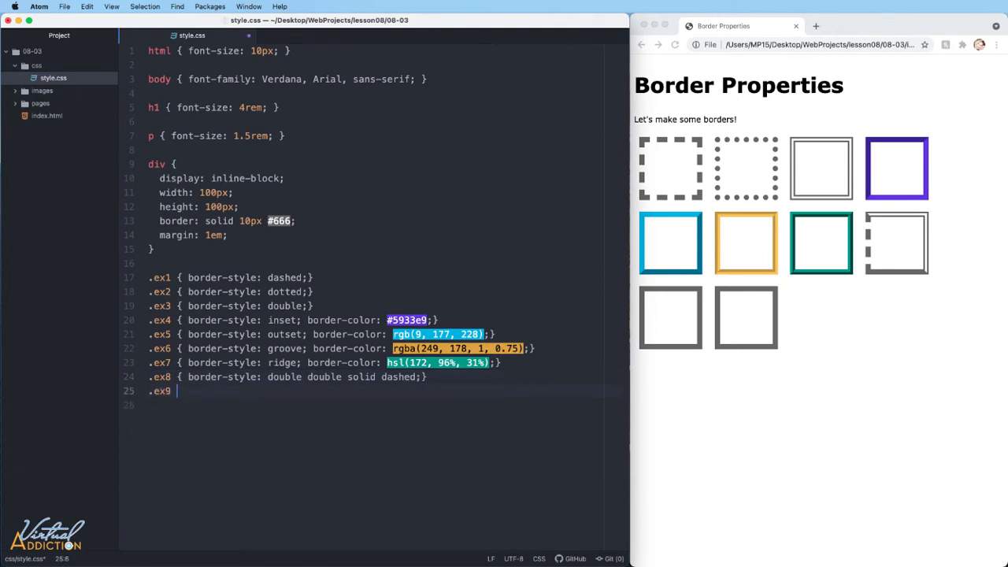
pyautogui.write('{}')
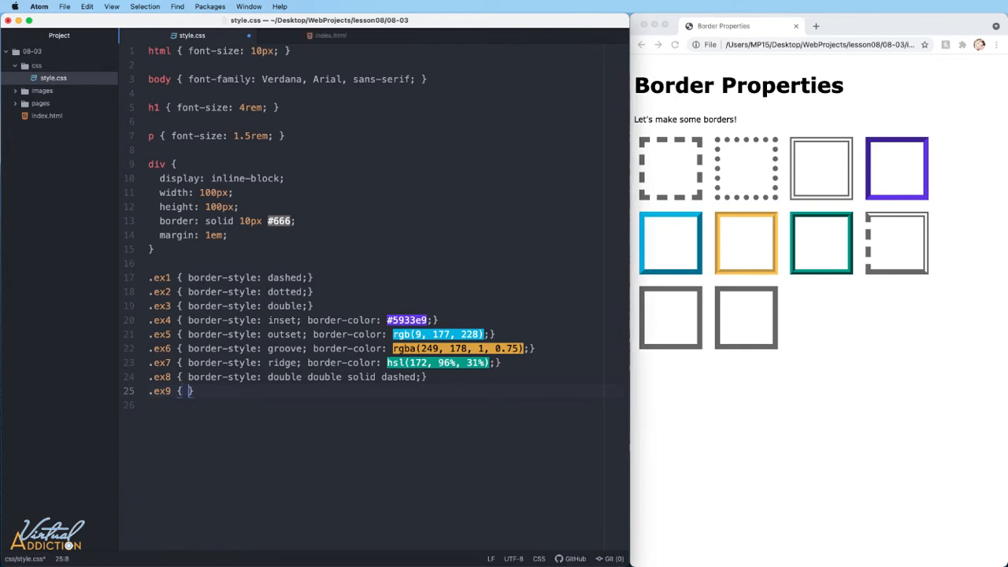
pyautogui.write('border-width: 10px 8')
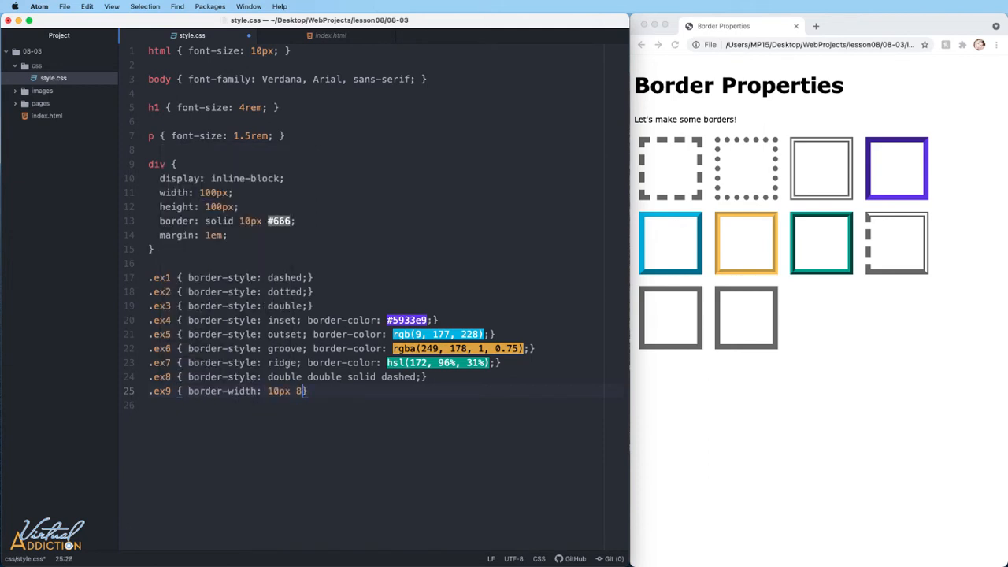
pyautogui.write('px 4px')
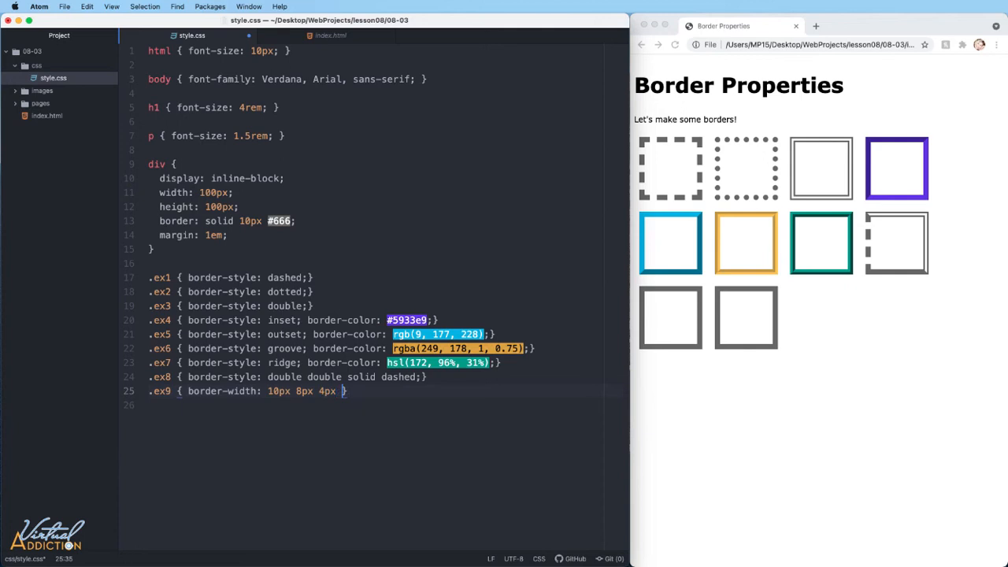
pyautogui.write('2px;')
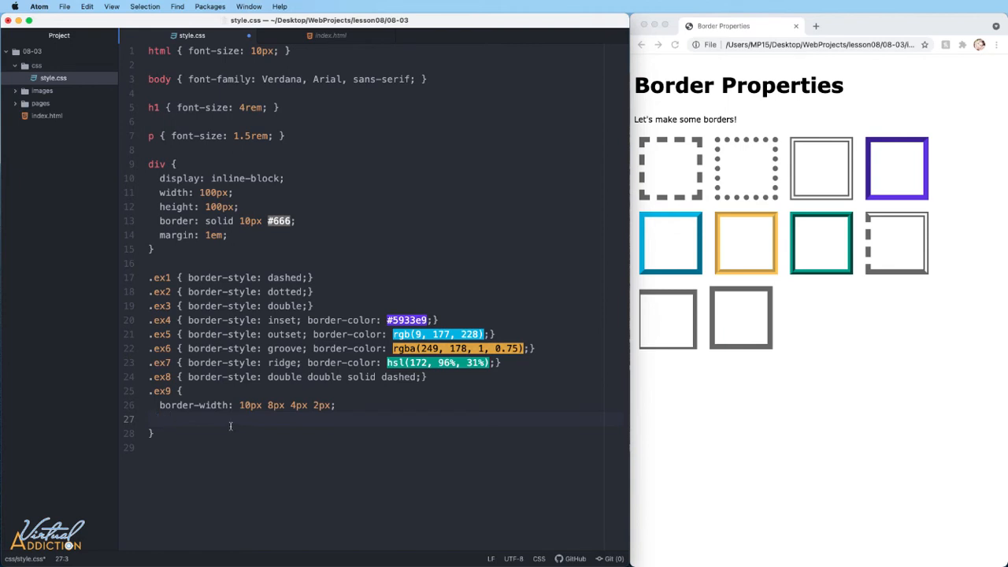
# Give .ex9 four hsla(172, 96%, 31%) border-colors with alphas .8, .6, .4 and .2.
pyautogui.write('bord')
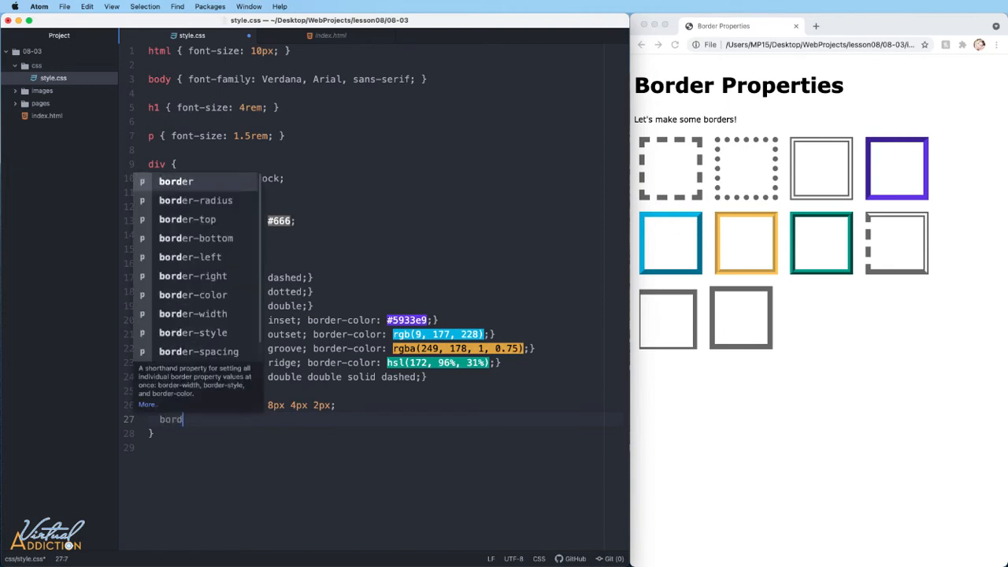
pyautogui.write('border-color:')
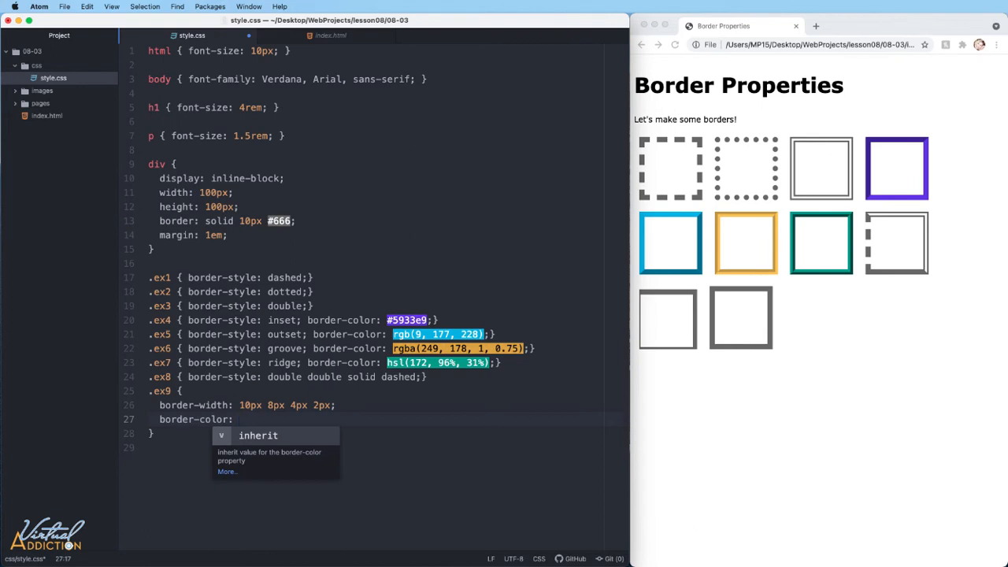
pyautogui.write('hsla()')
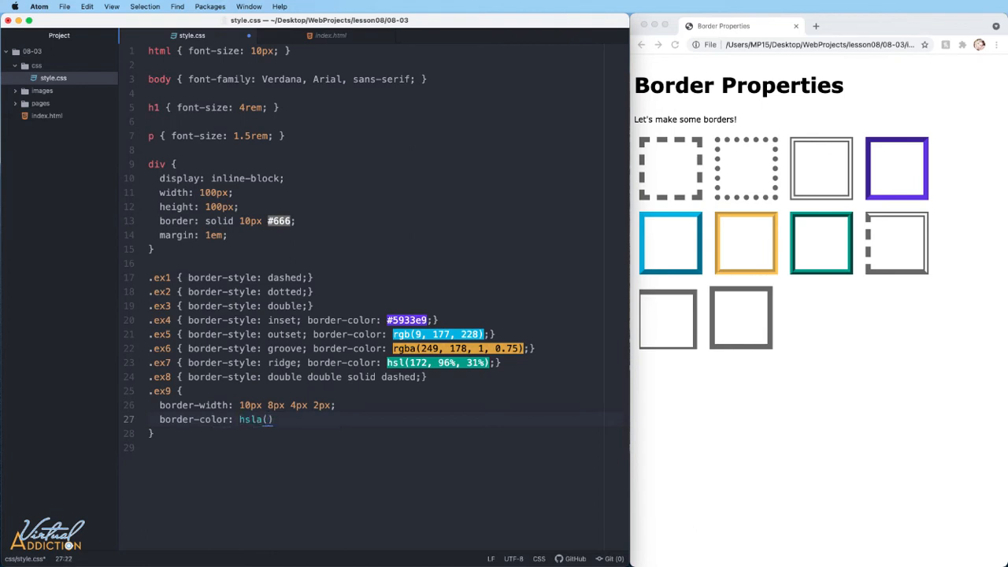
pyautogui.write('172')
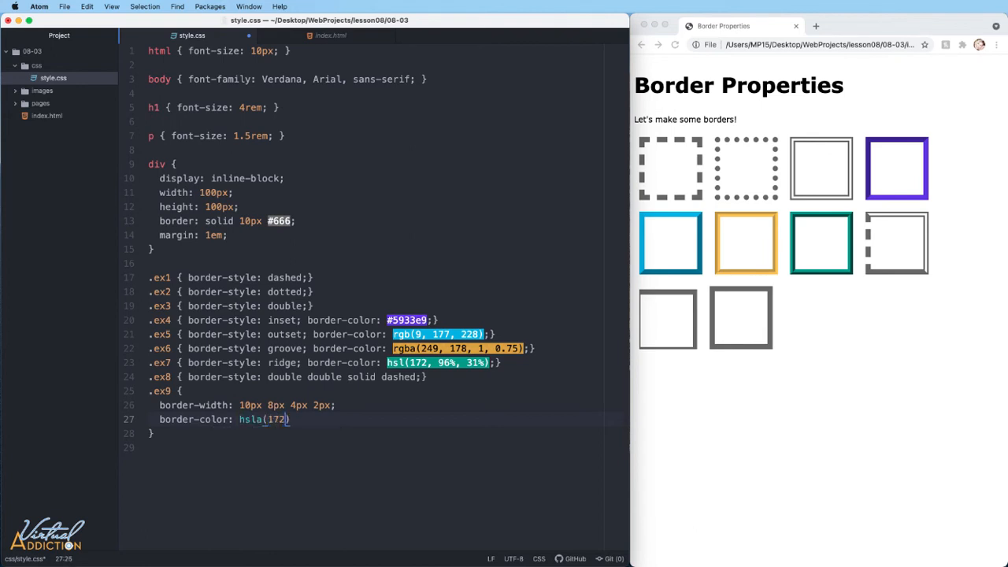
pyautogui.write(', 96%, 31')
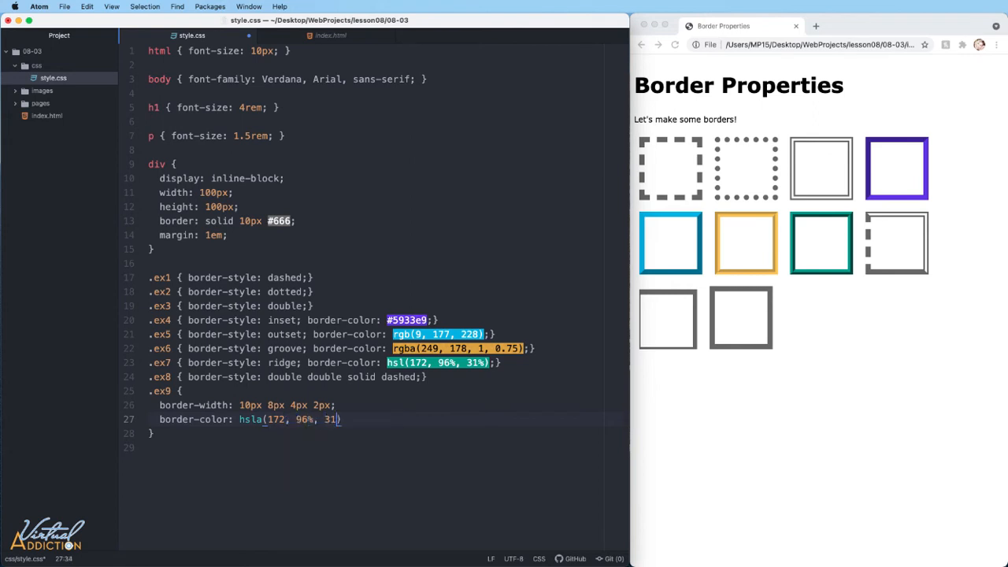
pyautogui.write('%, .')
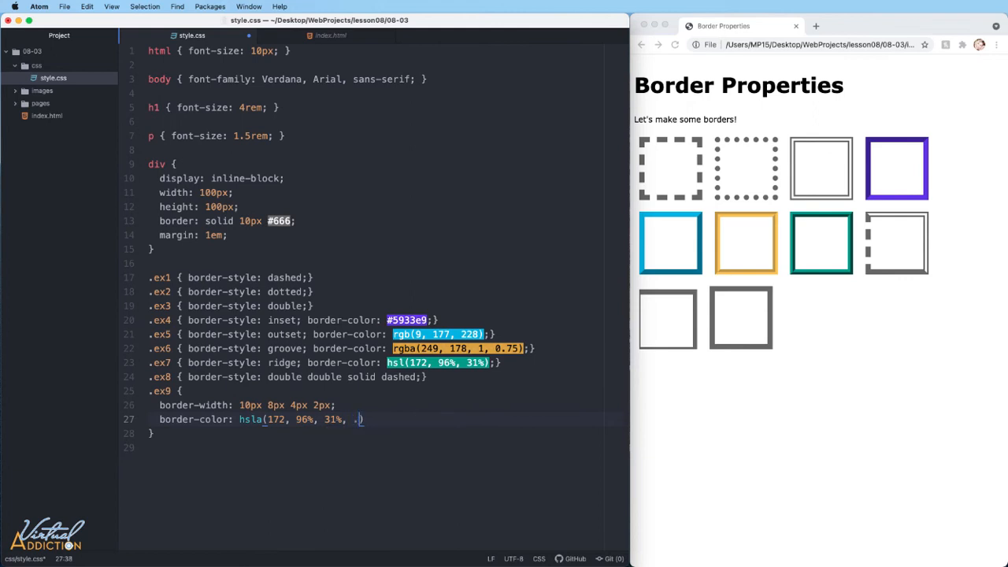
pyautogui.write('8')
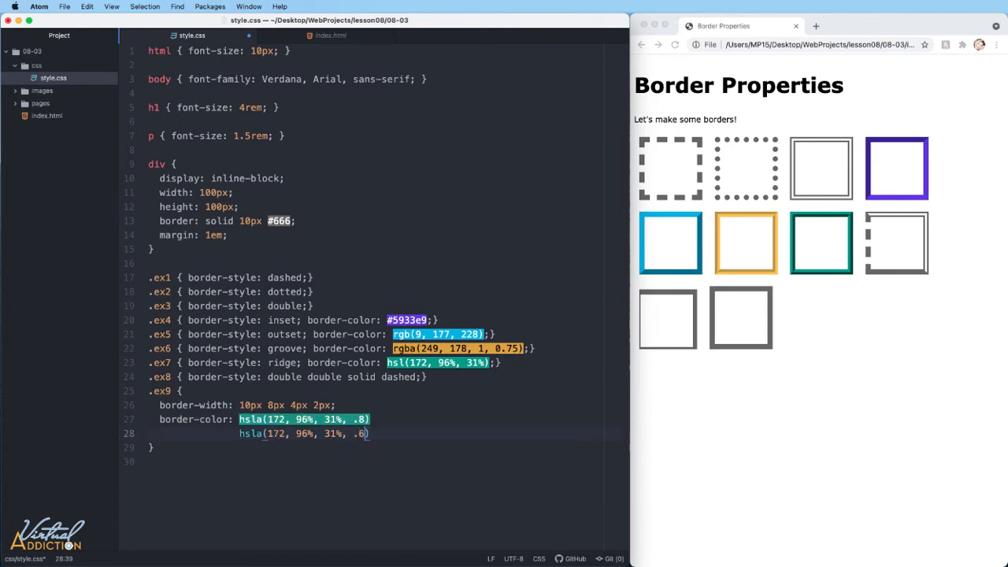
pyautogui.write('hsla(172, 96%, 31%, .8)')
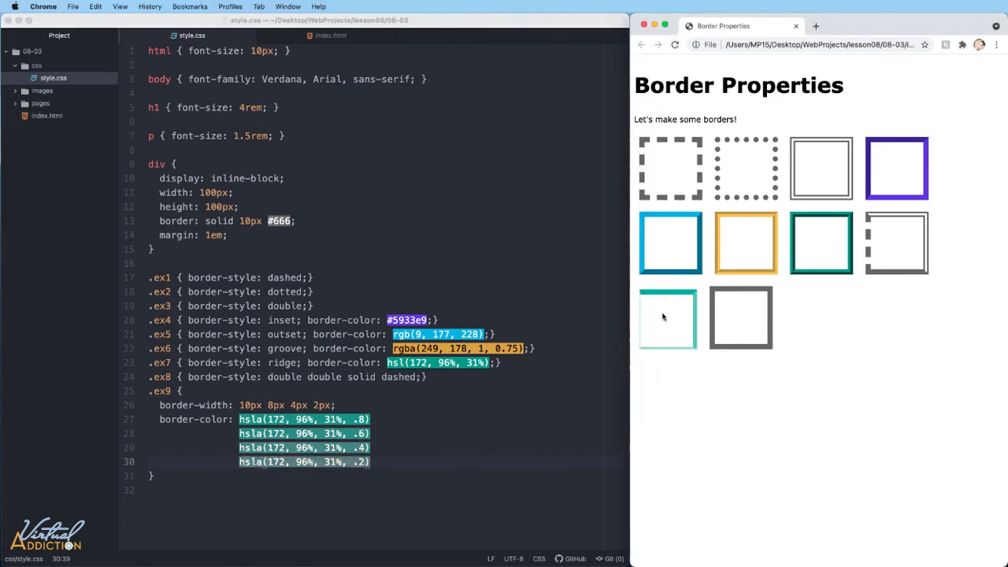
pyautogui.moveTo(644, 343)
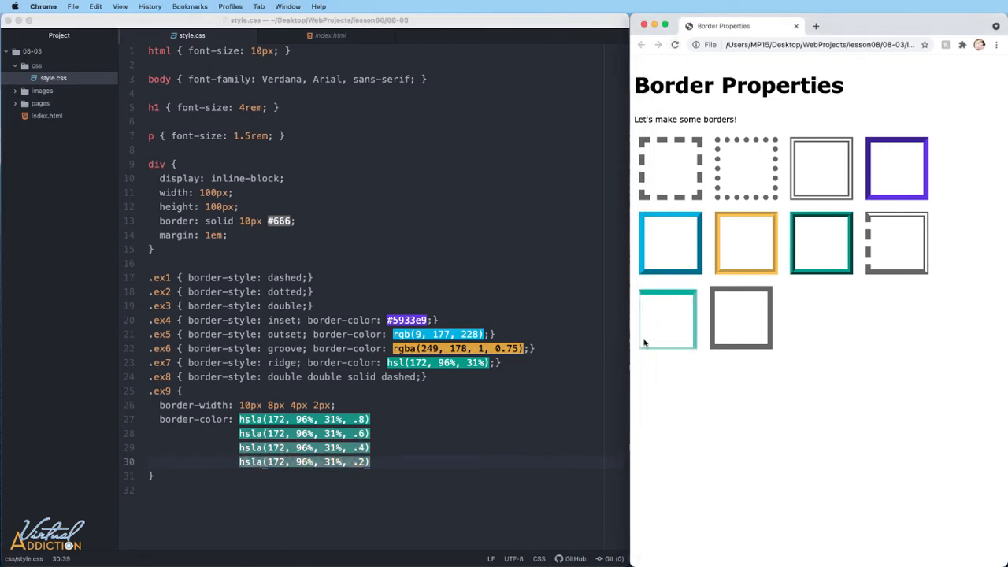
pyautogui.moveTo(651, 315)
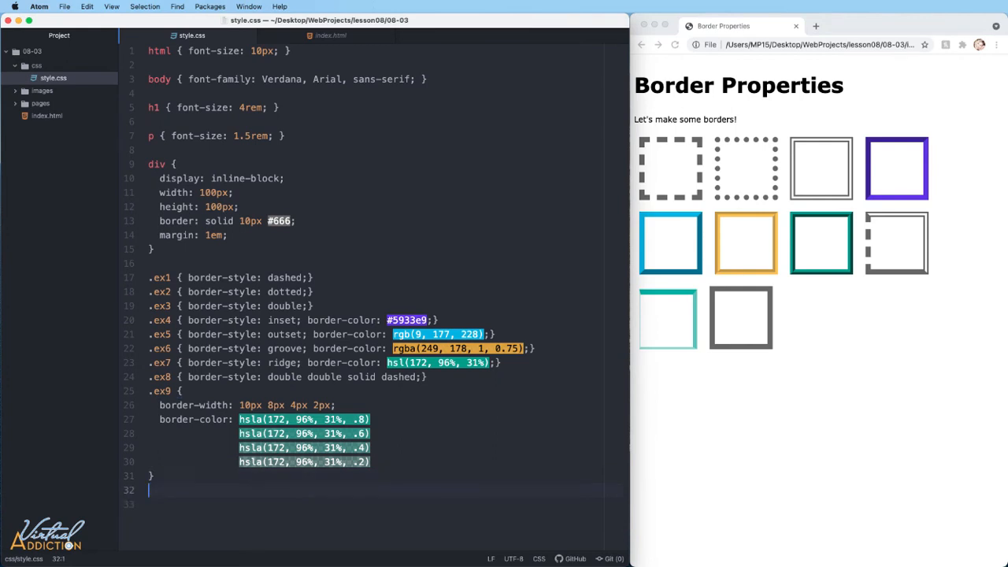
# Add an .ex10 rule with border-width 0 8px so only left and right borders show.
pyautogui.write('.')
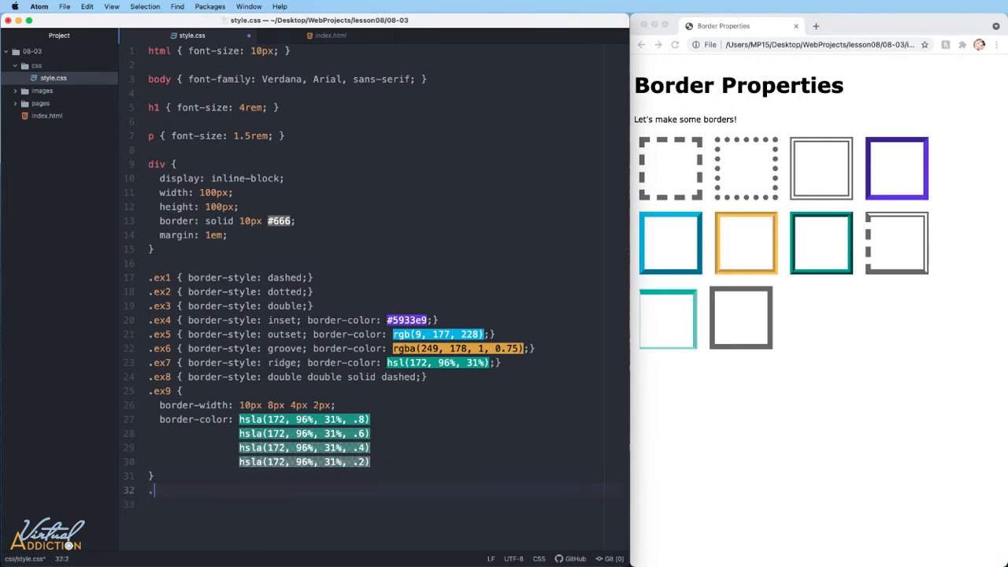
pyautogui.write('ex1')
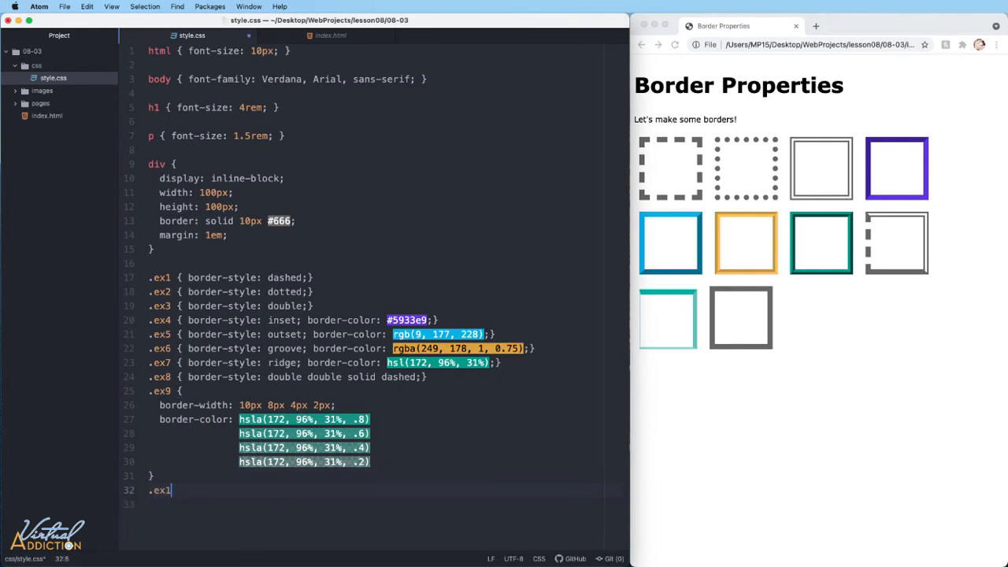
pyautogui.write('0 {}')
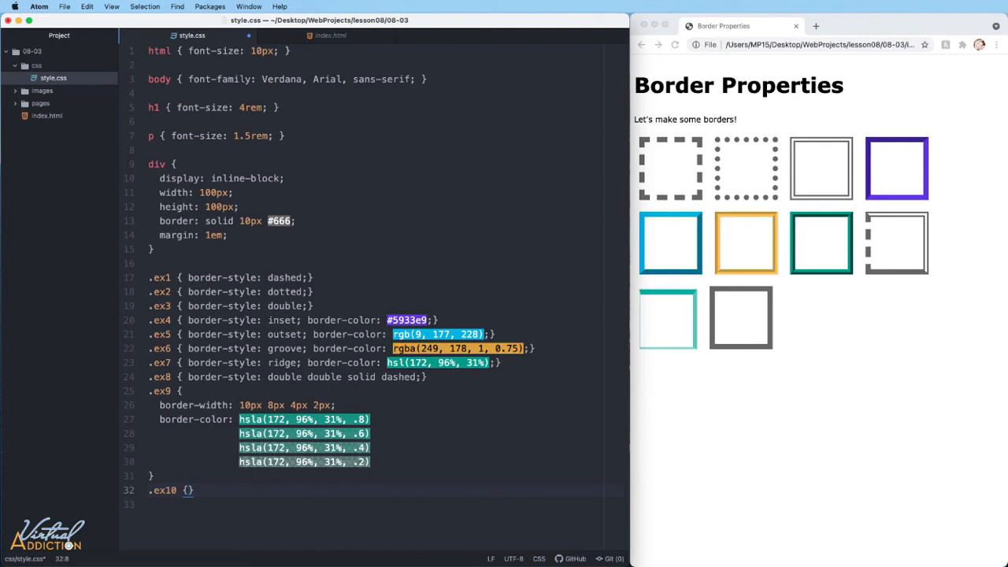
pyautogui.click(189, 489)
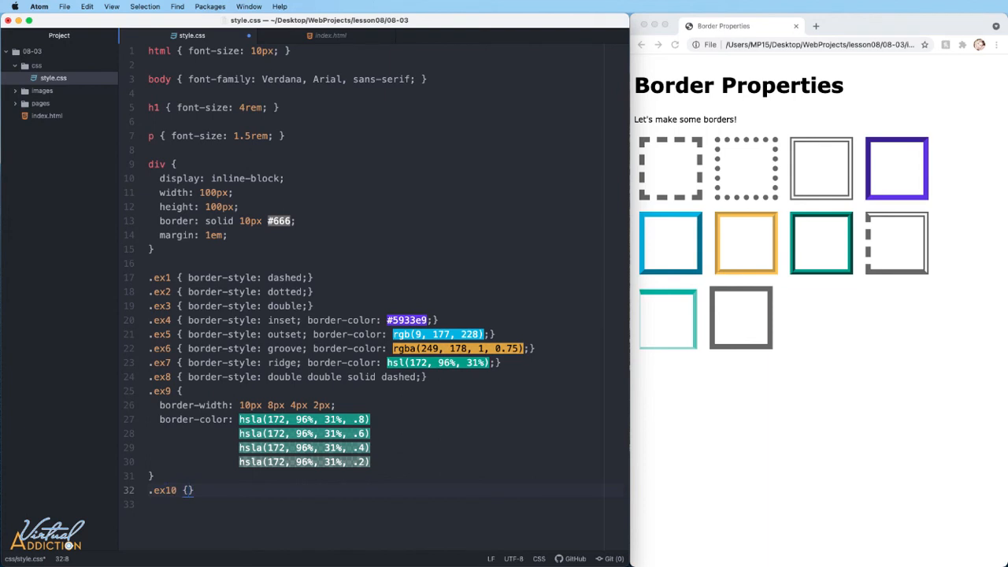
pyautogui.write('border-width')
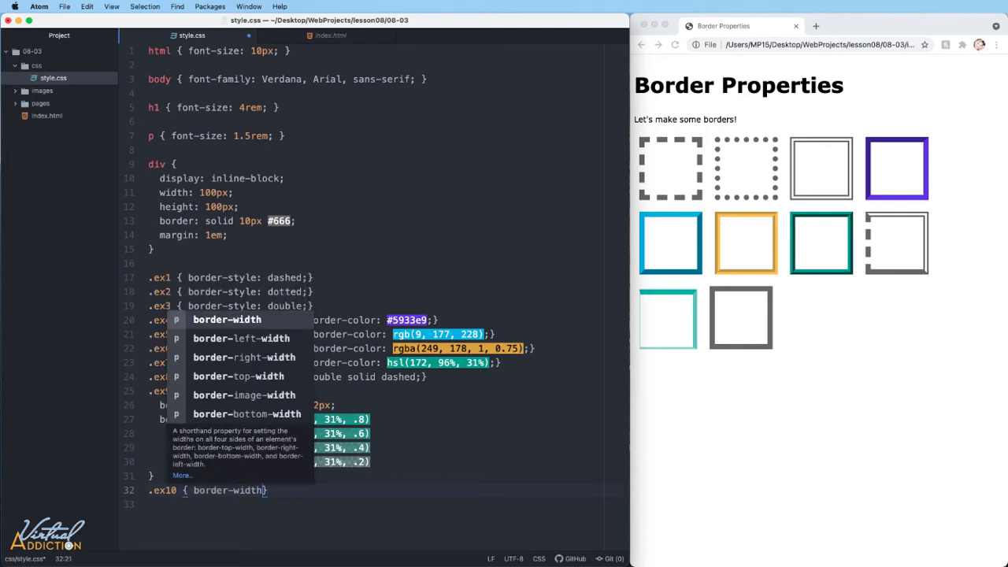
pyautogui.write('0')
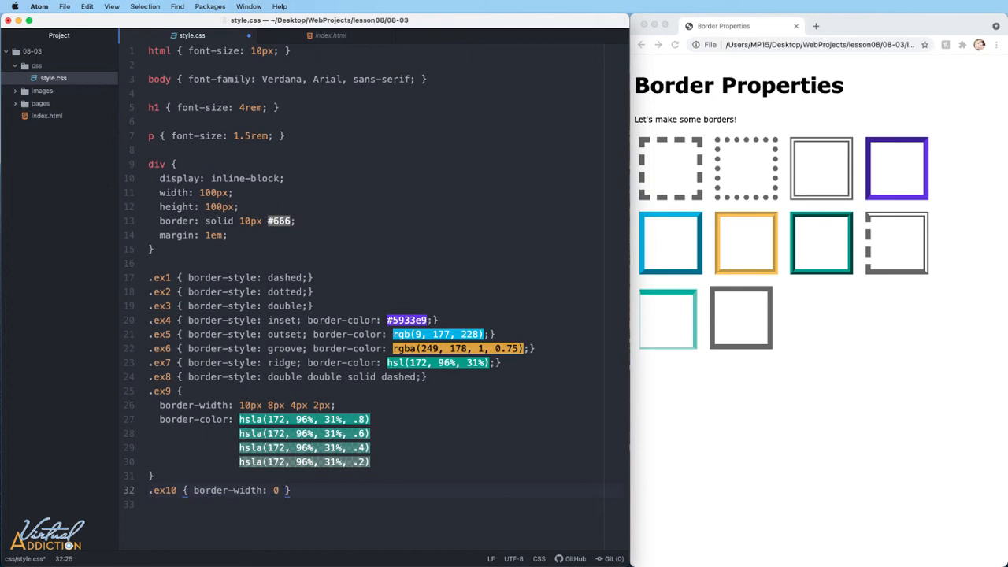
pyautogui.write('8px;')
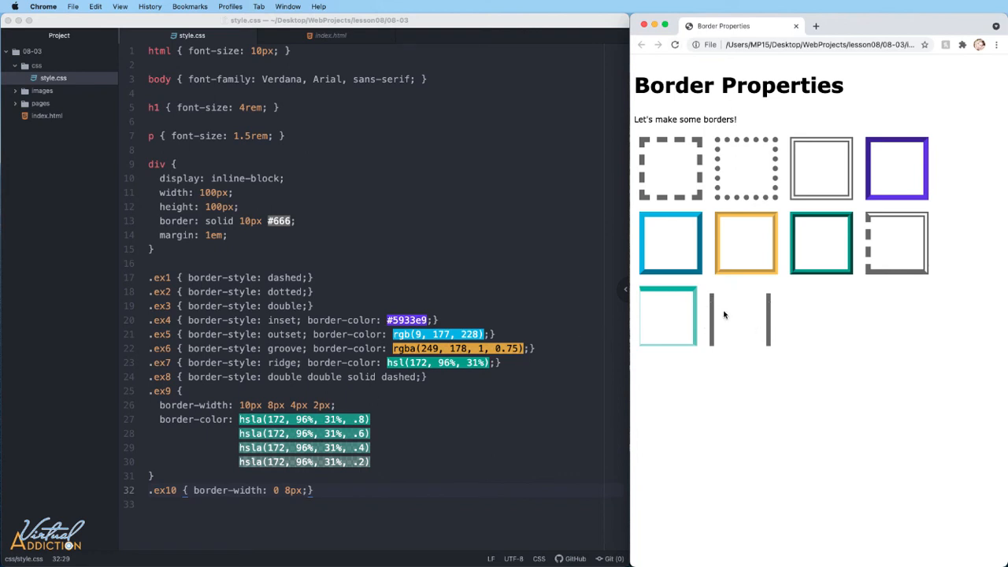
pyautogui.moveTo(779, 330)
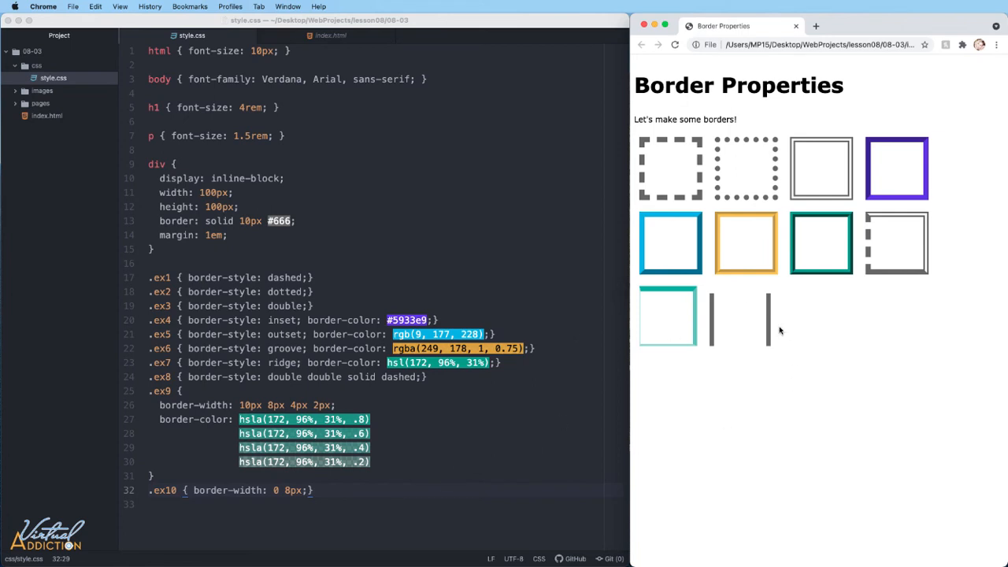
pyautogui.moveTo(681, 383)
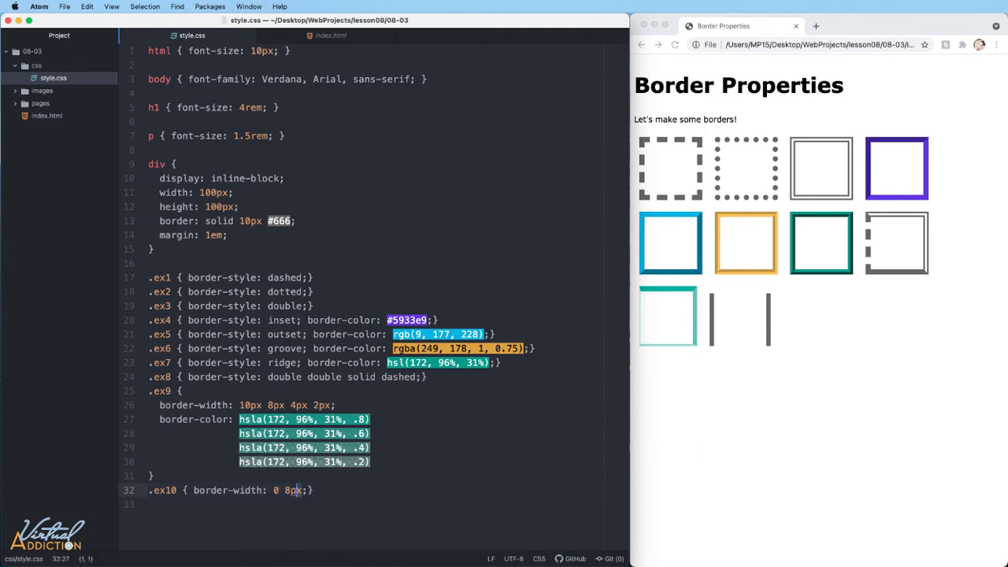
# Change the .ex10 border-width to the keywords thin thick.
pyautogui.write('thick')
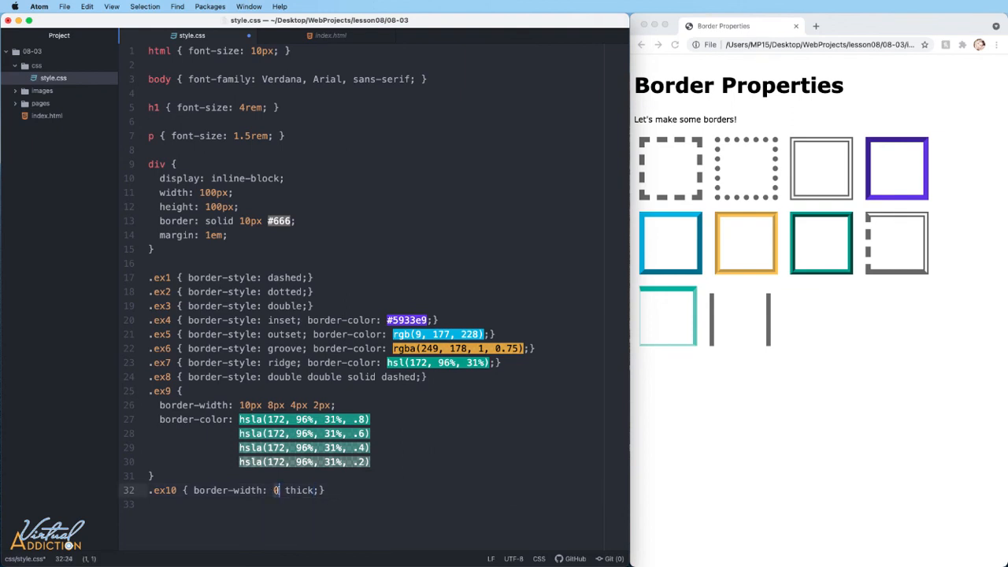
pyautogui.write('thin')
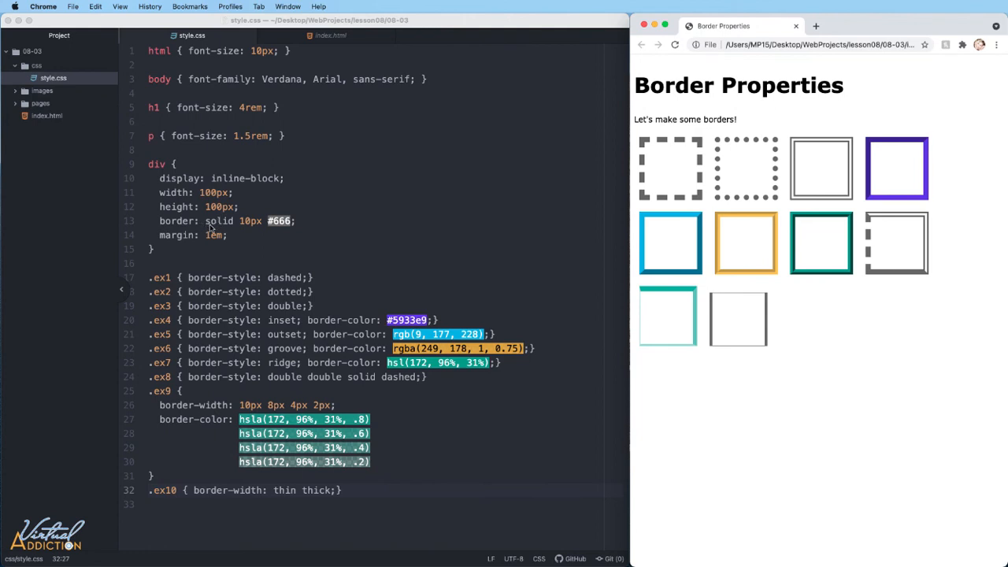
pyautogui.moveTo(219, 230)
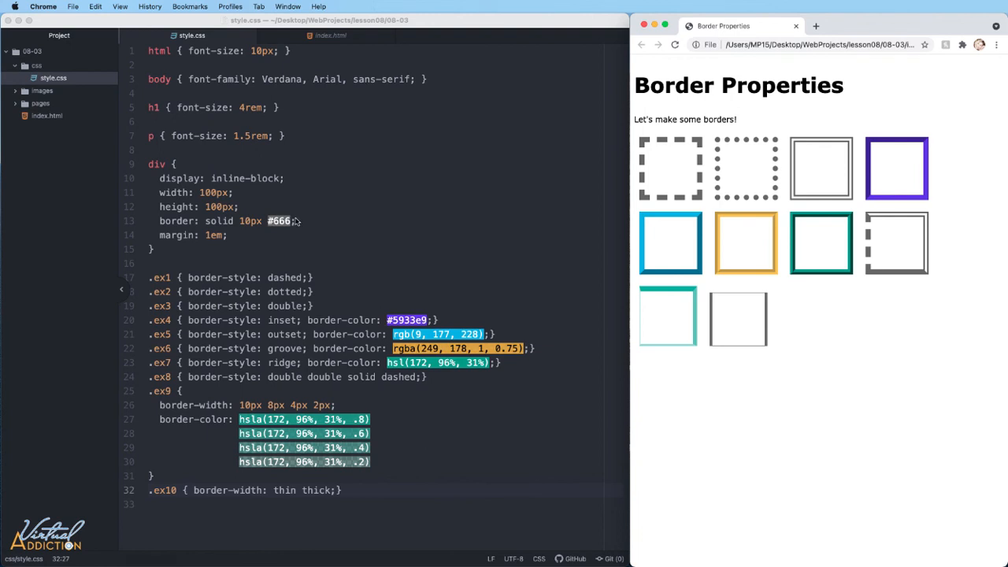
# Comment out the div rule's shared border: solid 10px #666 declaration.
pyautogui.press('cmd+/')
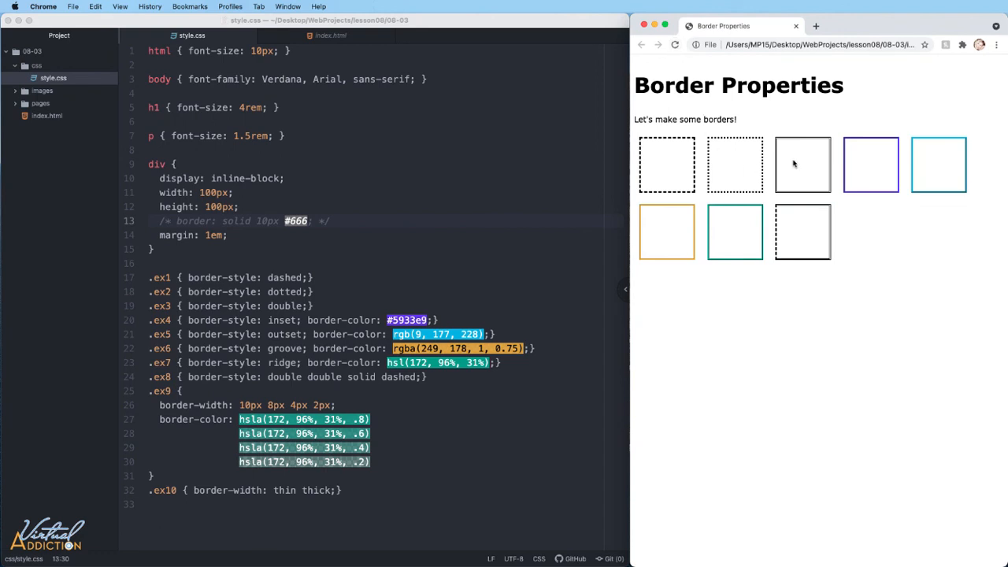
pyautogui.moveTo(816, 165)
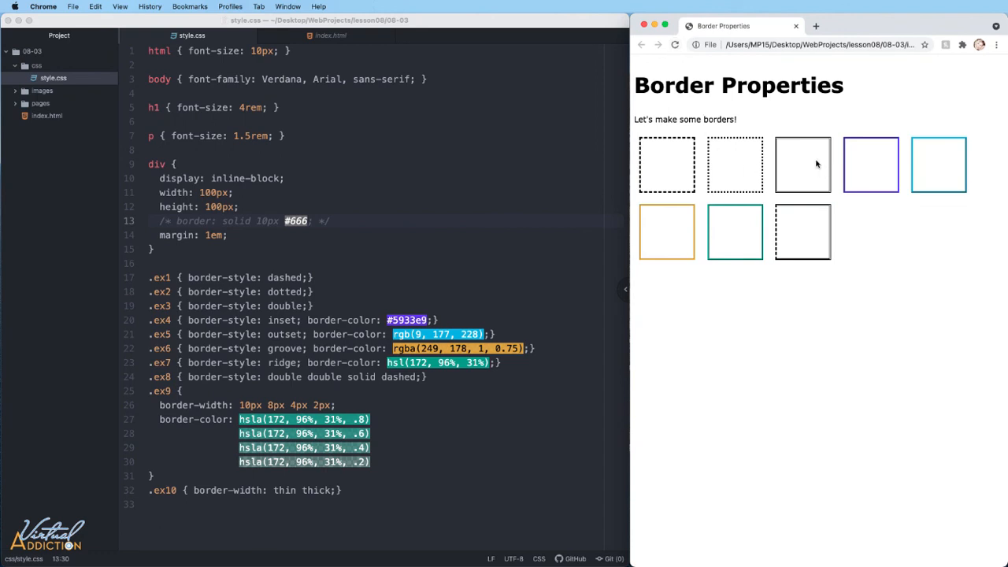
pyautogui.moveTo(844, 261)
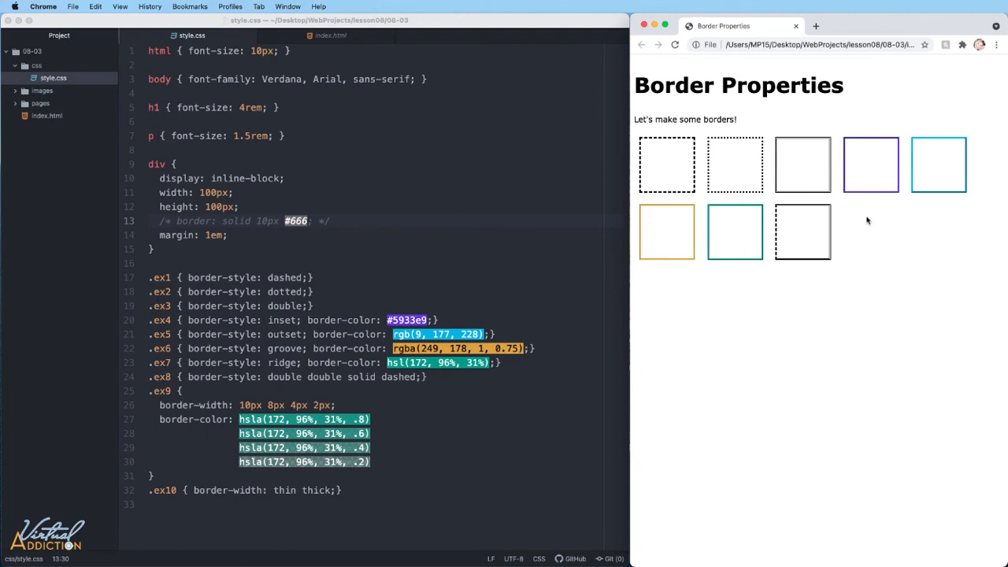
pyautogui.moveTo(233, 228)
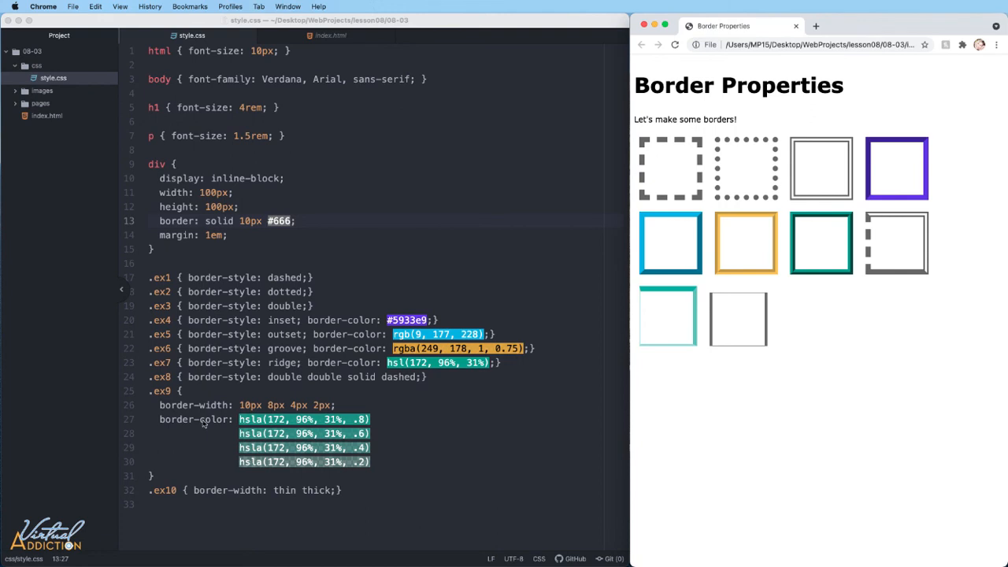
pyautogui.moveTo(196, 416)
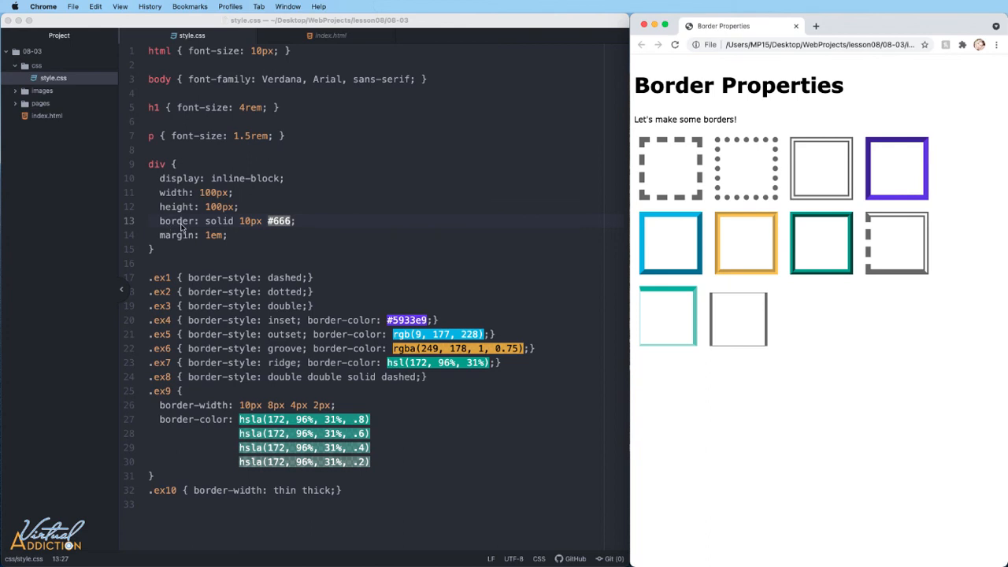
pyautogui.moveTo(218, 218)
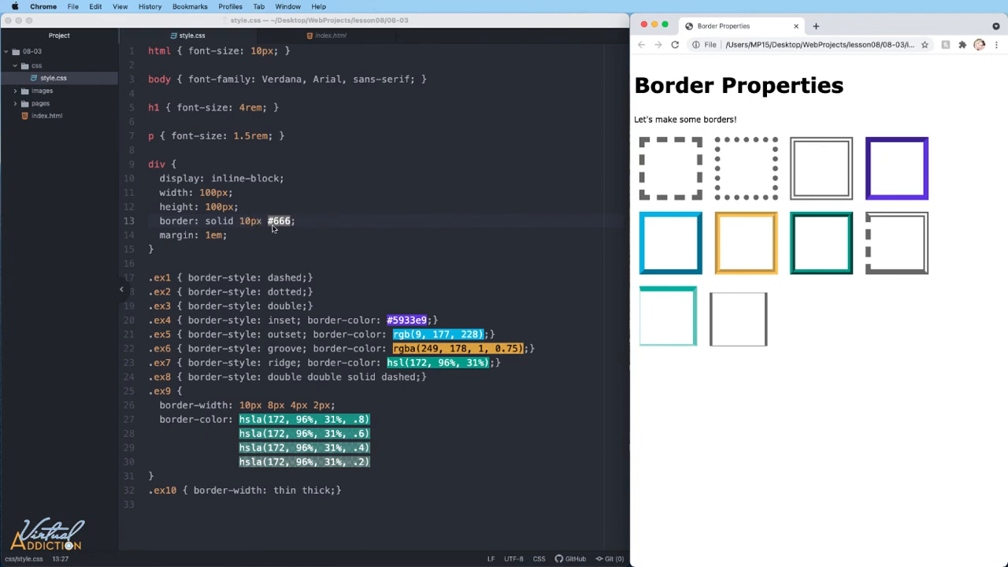
pyautogui.moveTo(548, 365)
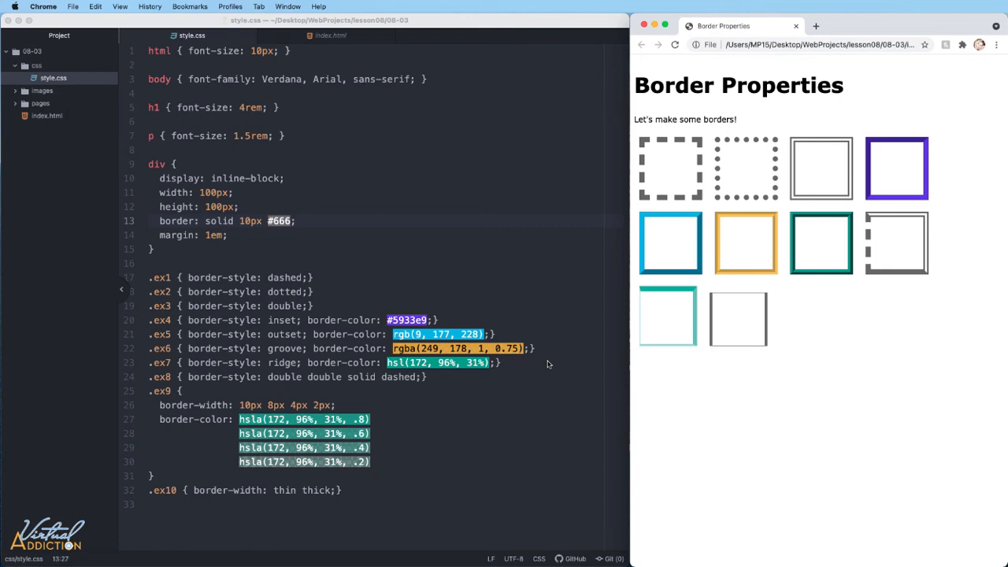
pyautogui.moveTo(608, 349)
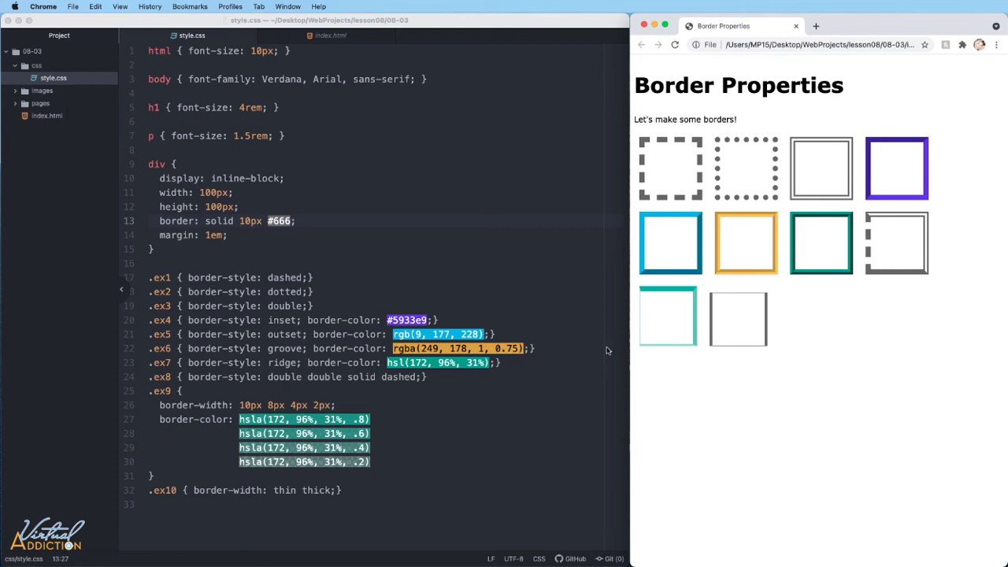
pyautogui.moveTo(558, 334)
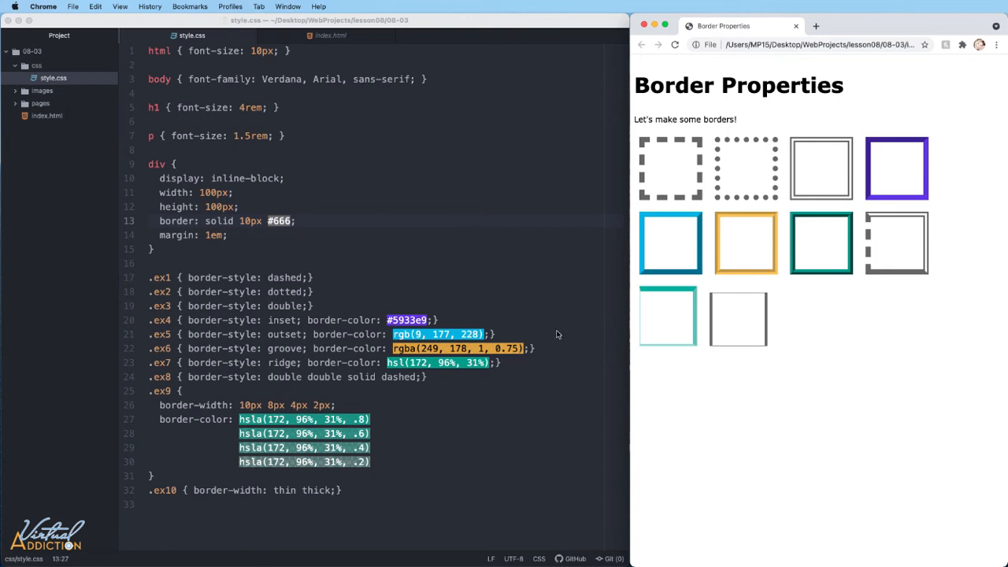